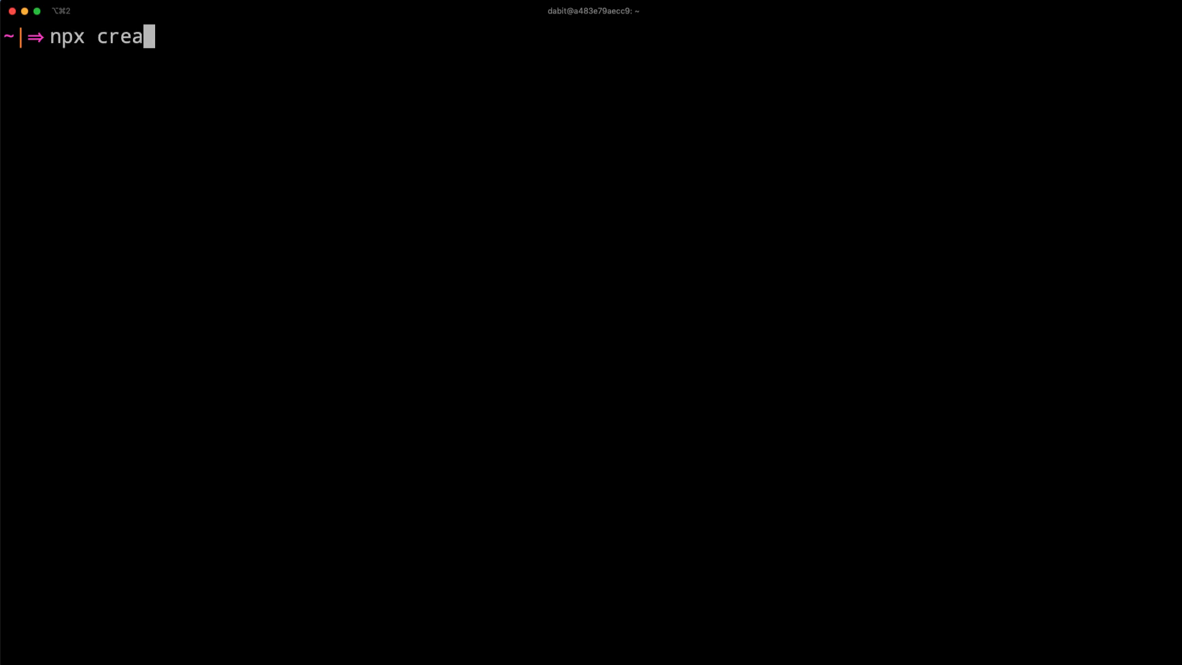
pyautogui.write('te-react-app')
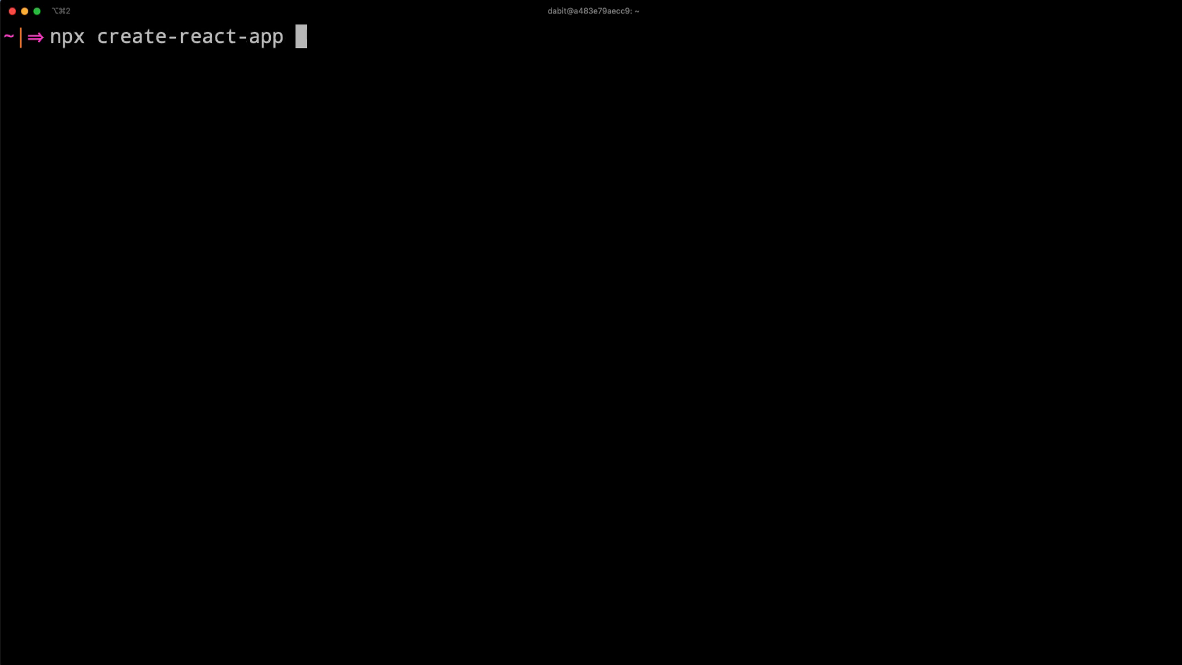
pyautogui.write('amplify-react')
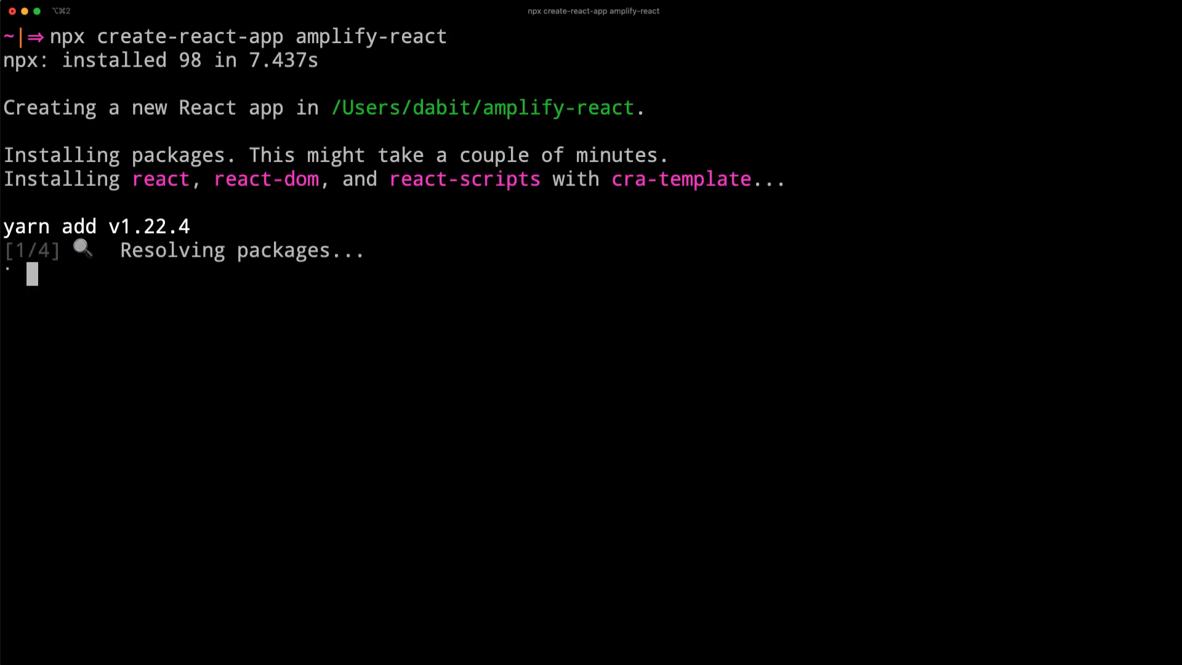
pyautogui.write('yarn add aws')
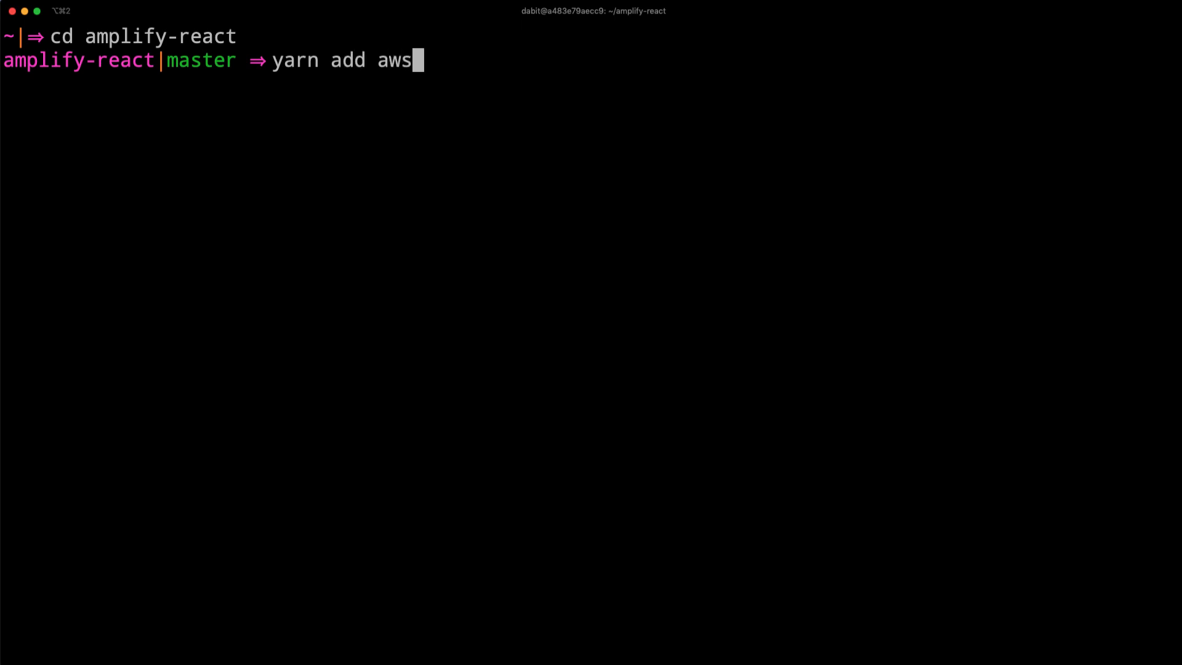
pyautogui.write('-amplify')
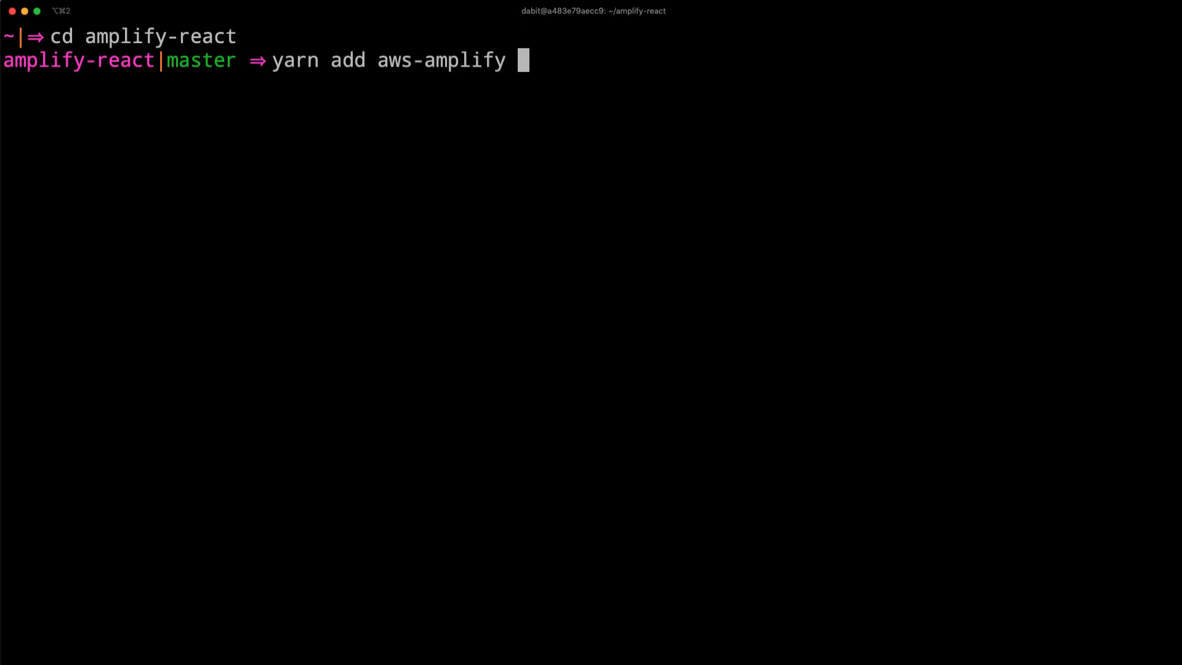
pyautogui.write('@aws-amplify/')
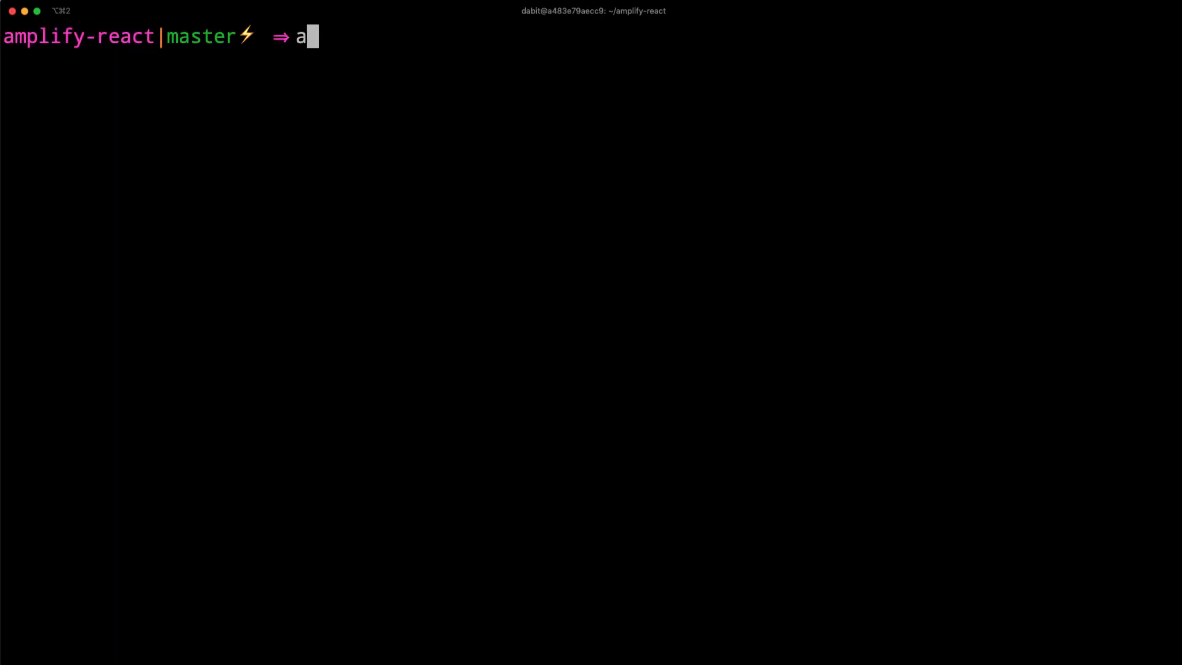
# Run amplify init accepting Visual Studio Code, javascript, react, the default start command, and Y for the AWS profile.
pyautogui.write('mplify init')
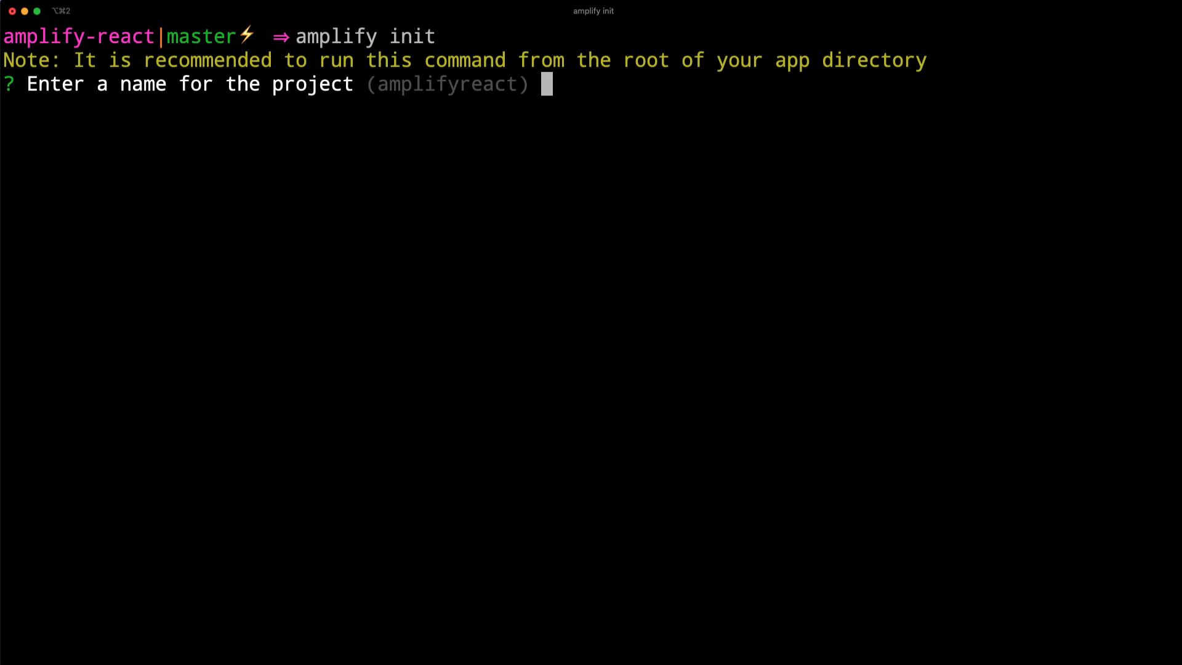
pyautogui.press('enter')
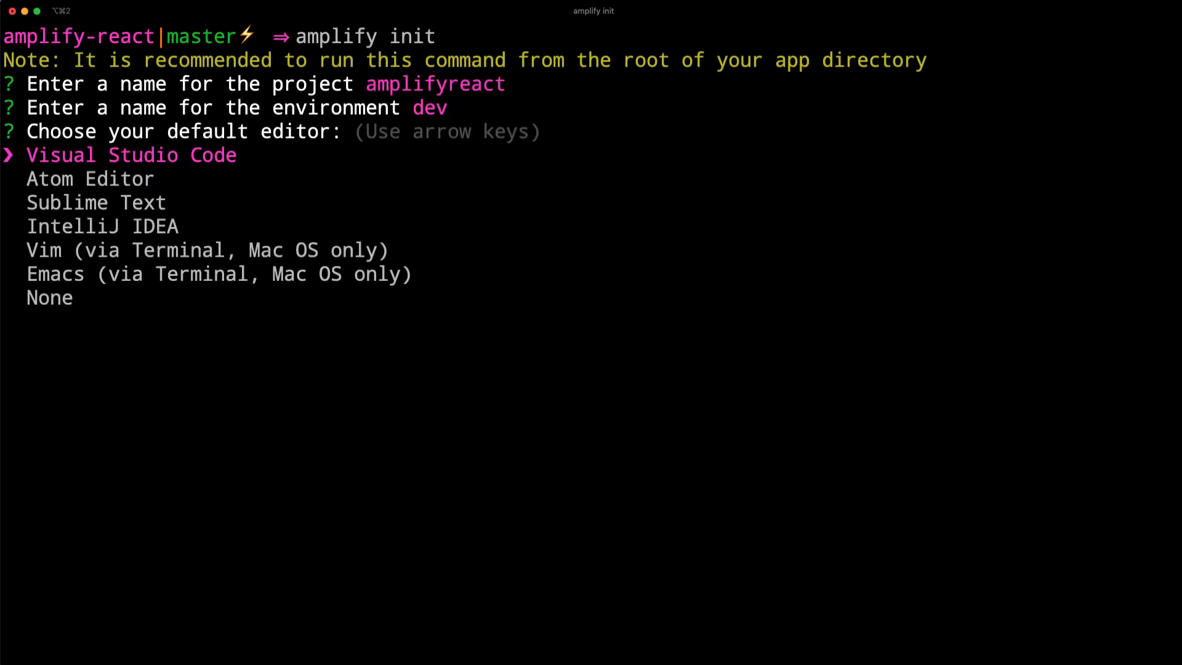
pyautogui.press('enter')
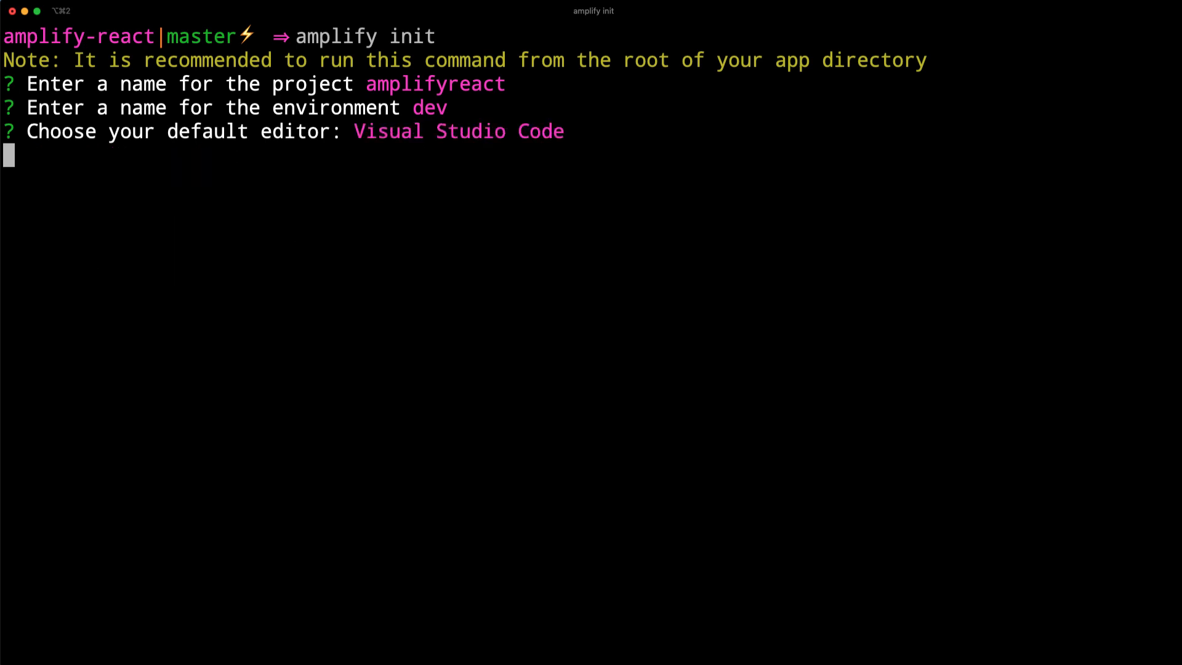
pyautogui.press('enter')
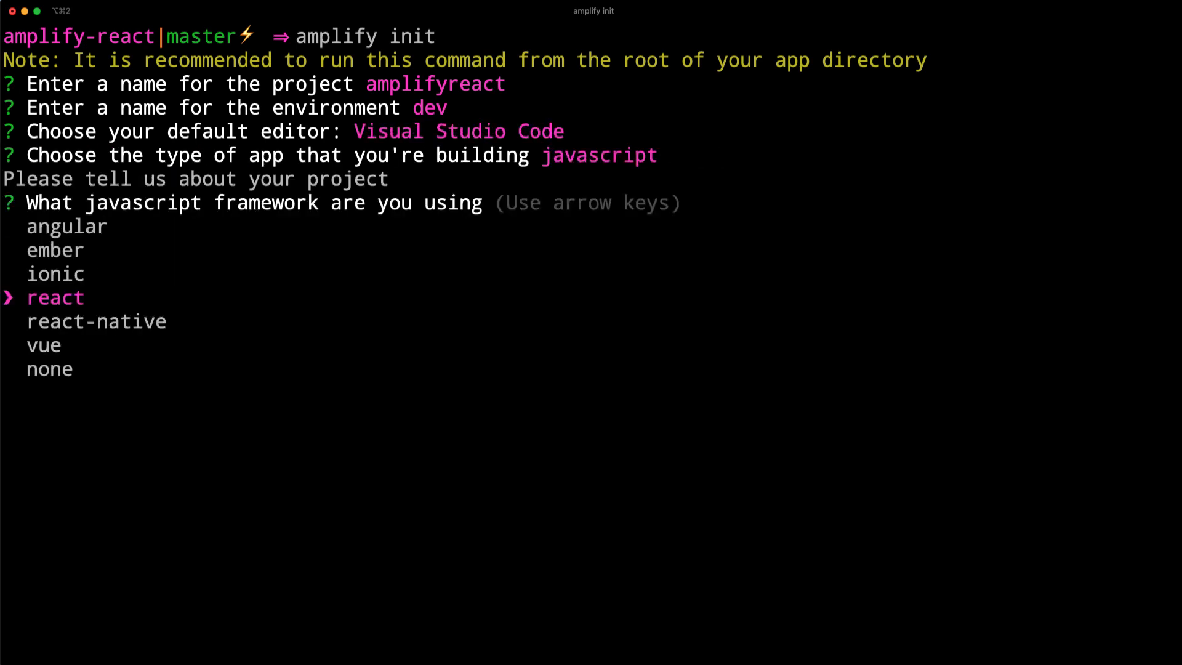
pyautogui.press('enter')
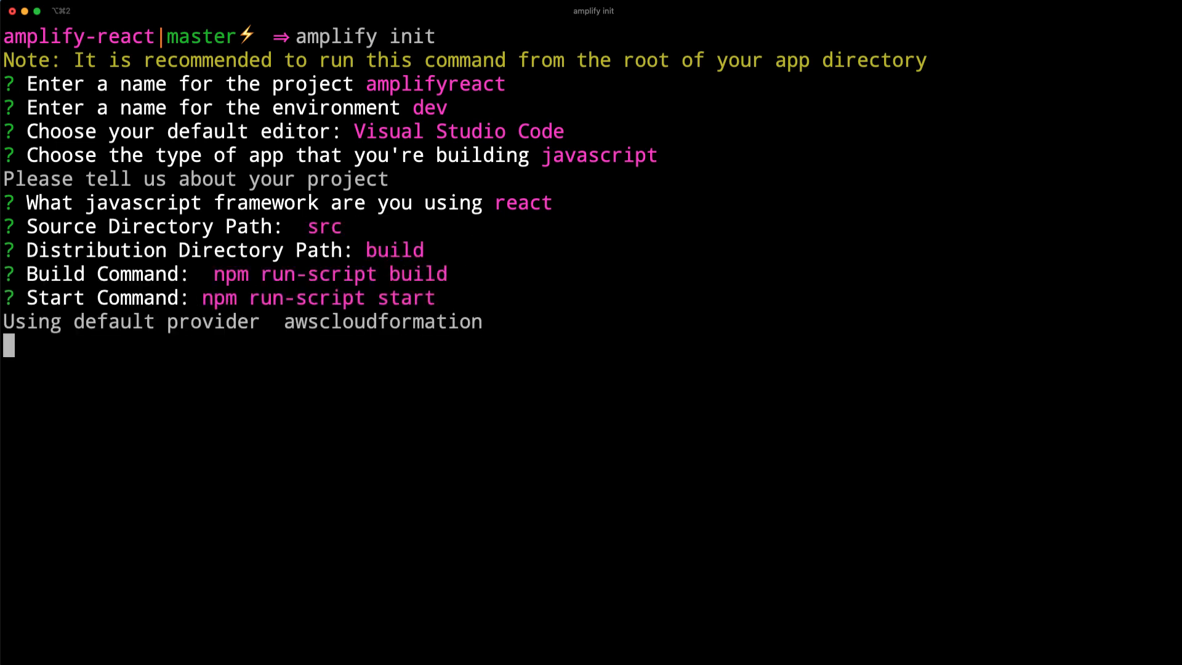
pyautogui.press('enter')
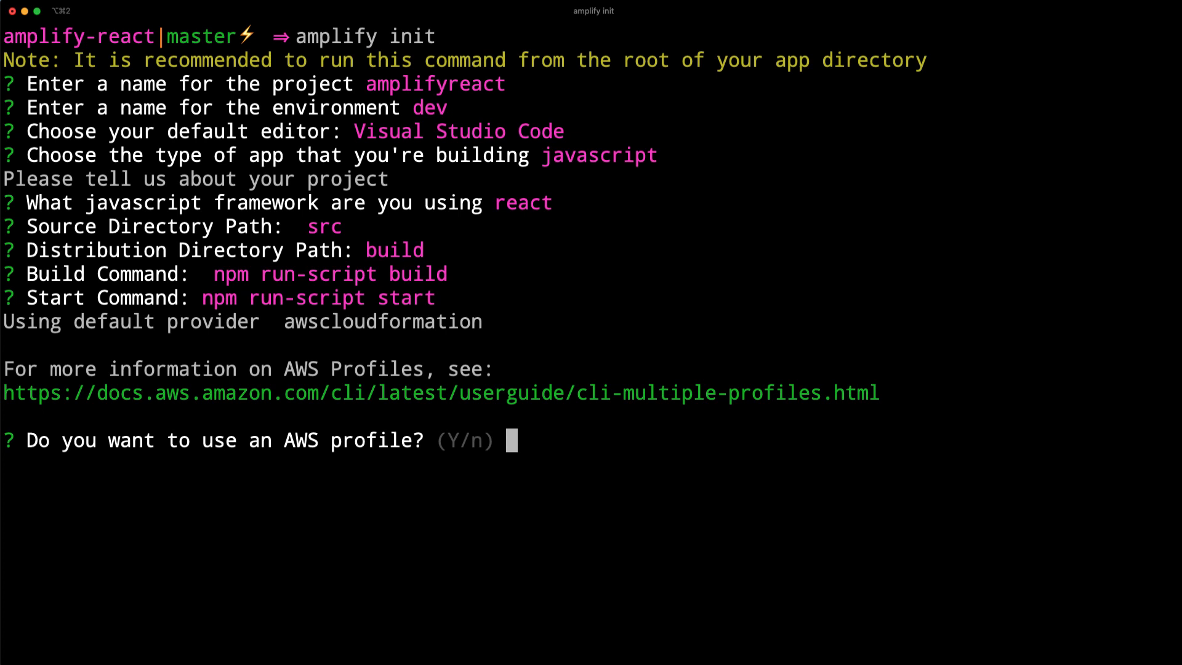
pyautogui.write('Y')
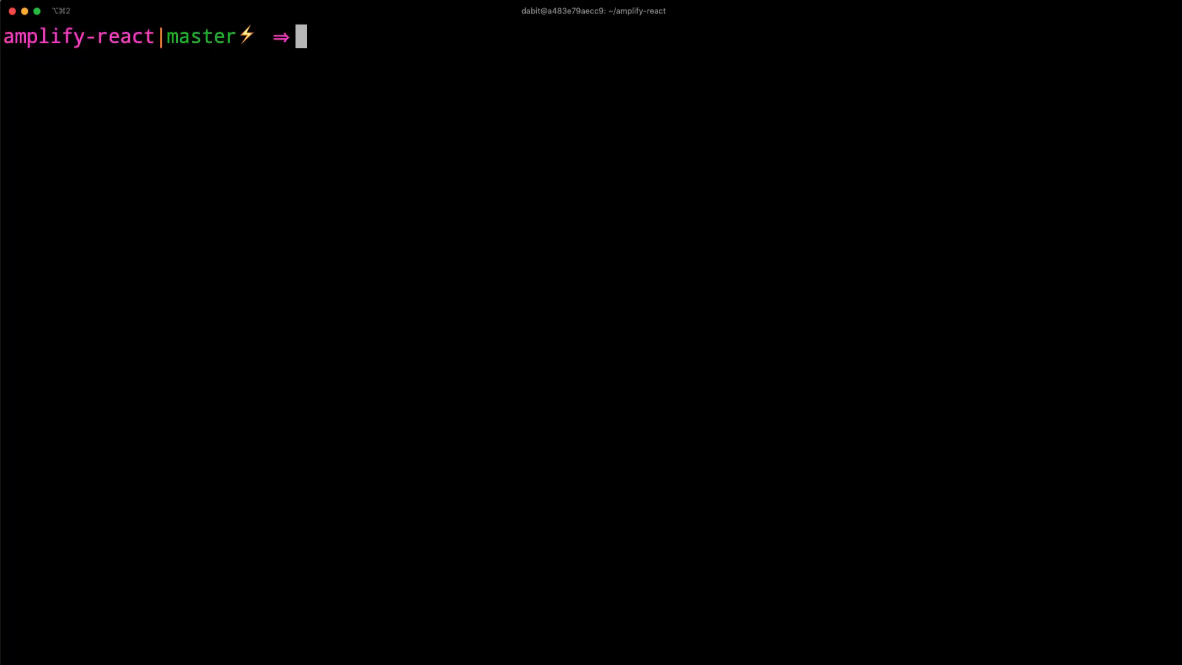
# Run amplify add auth, deploy it with amplify push confirmed, and launch the project in the editor with code.
pyautogui.write('amplify add a')
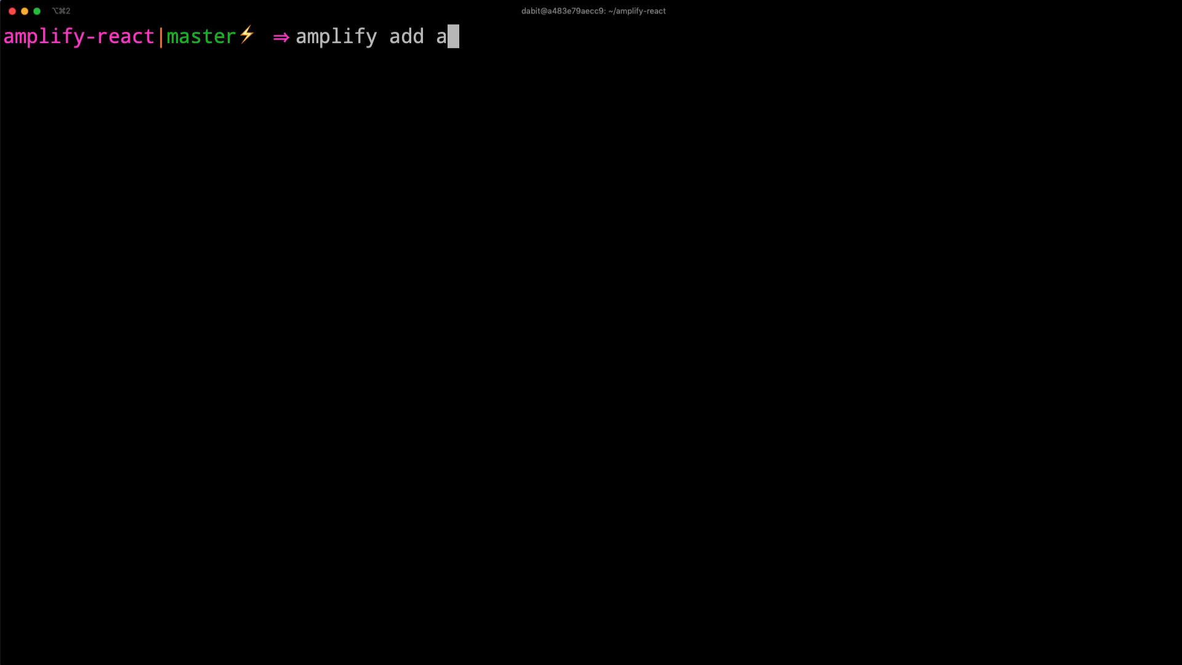
pyautogui.write('uth')
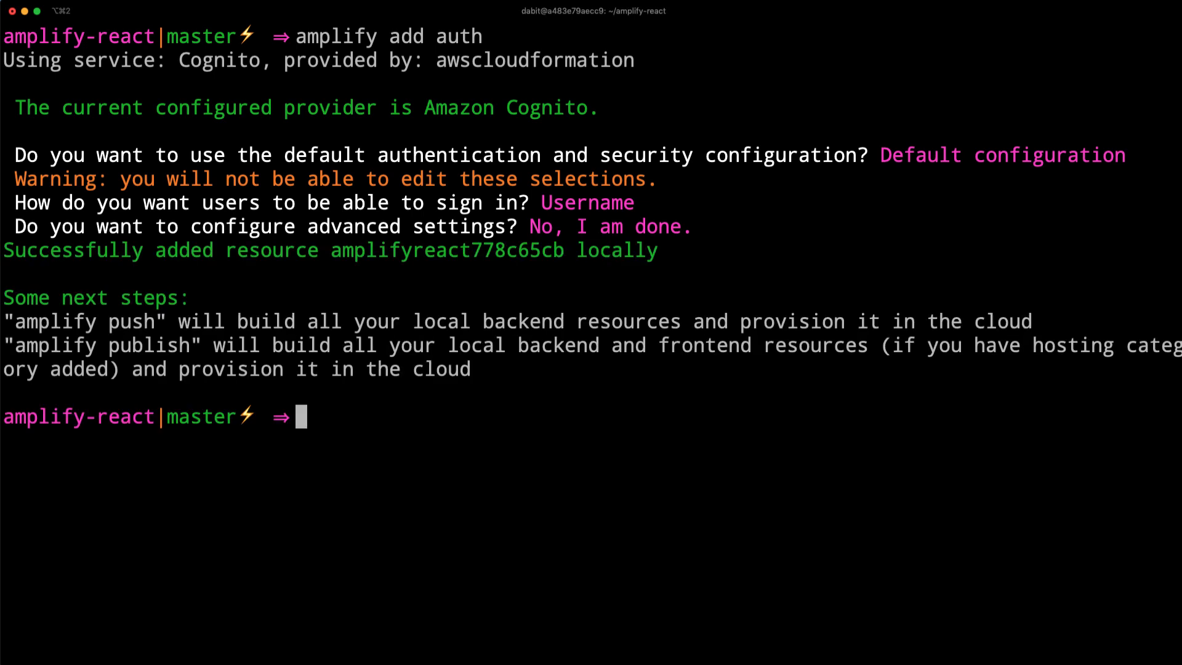
pyautogui.write('amplify push')
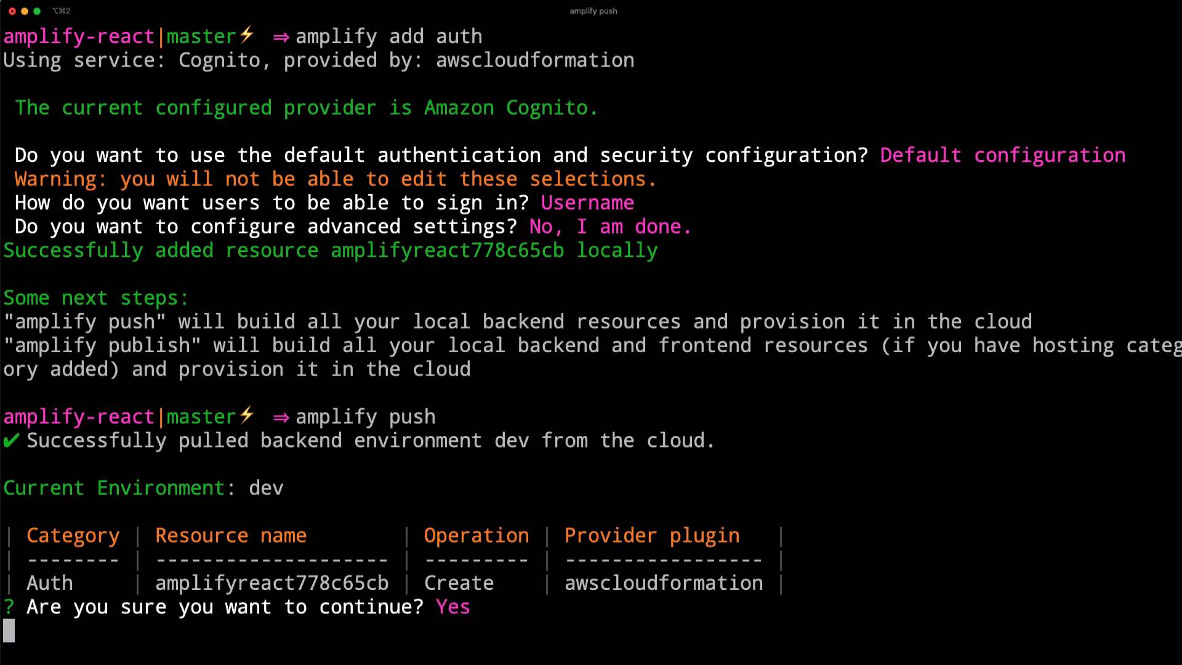
pyautogui.press('enter')
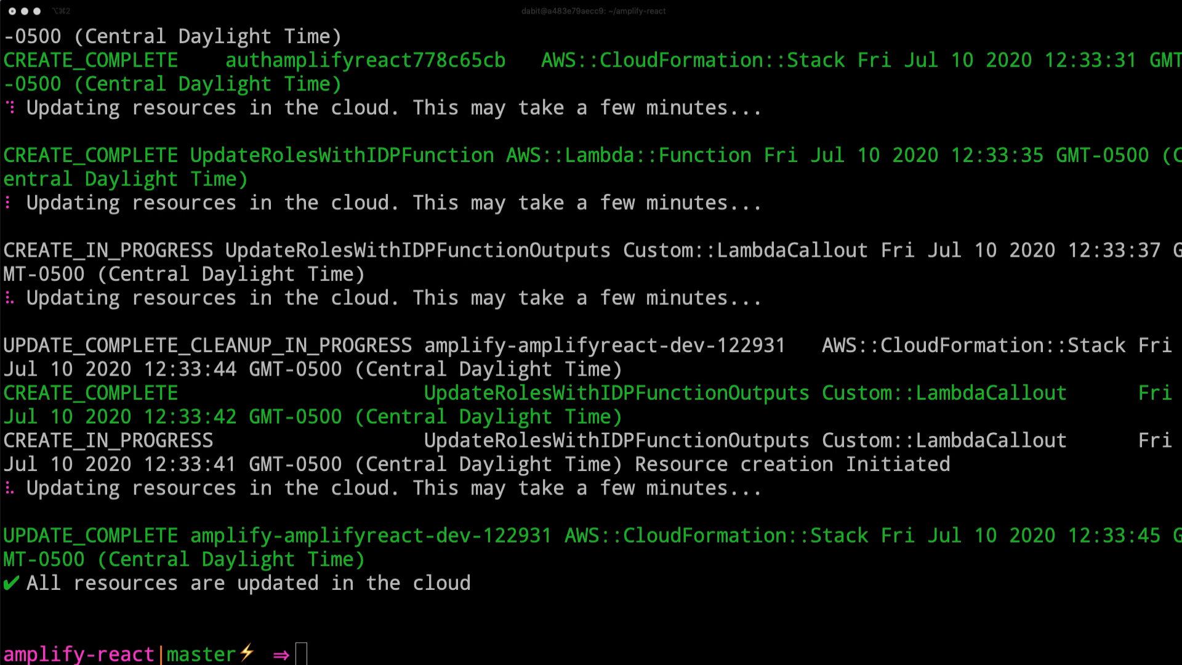
pyautogui.write('cod')
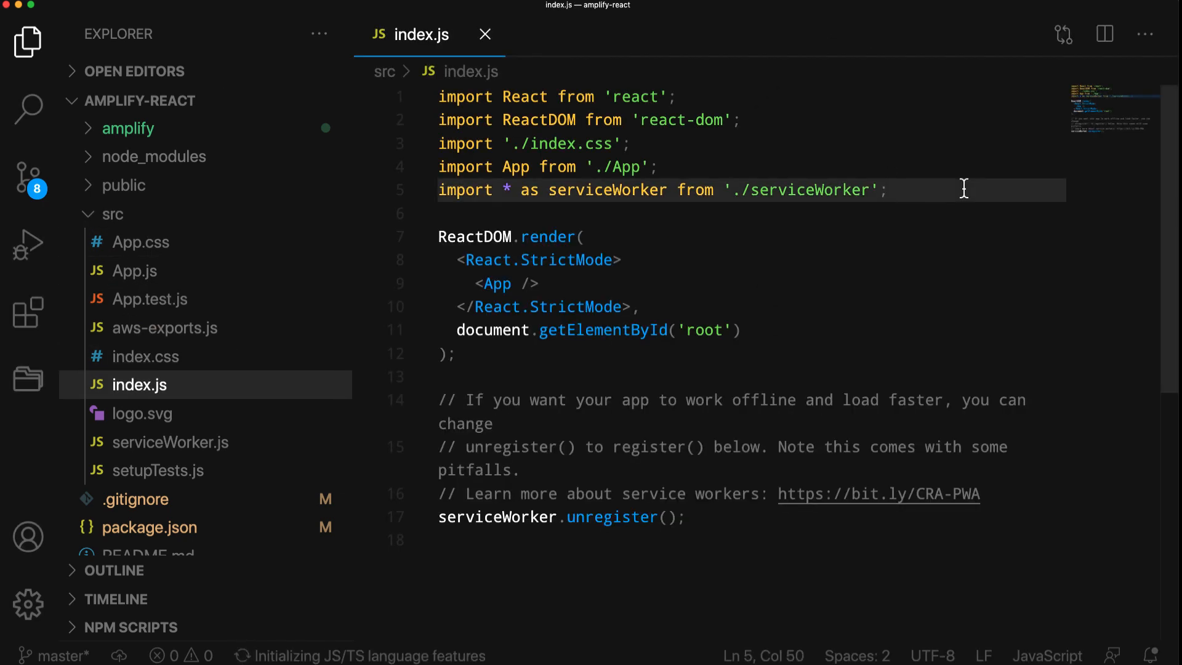
# Add import Amplify from 'aws-amplify' and the Amplify.configure(config) call to index.js.
pyautogui.write('import')
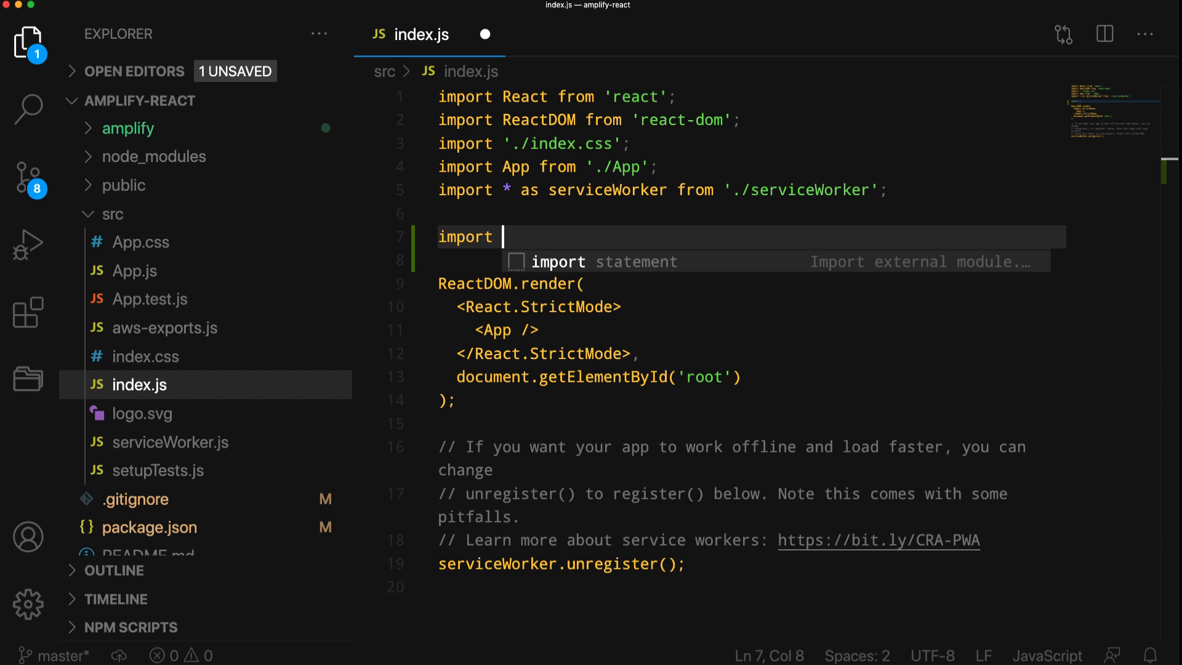
pyautogui.write("Amplify from 'aws-amplify")
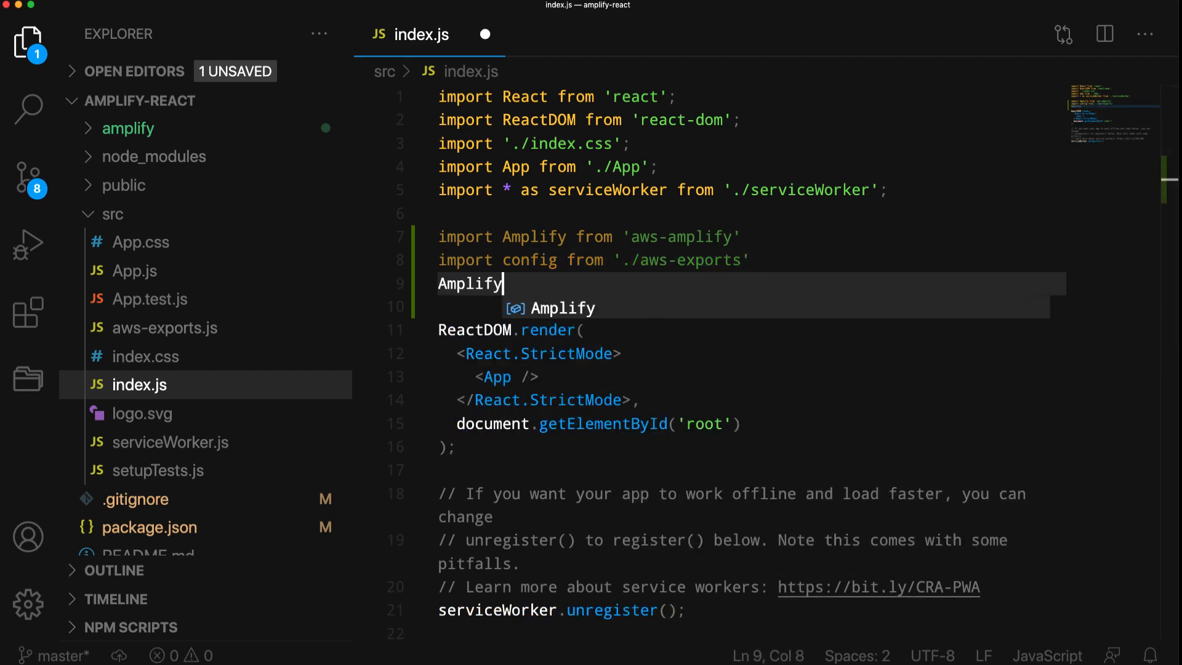
pyautogui.write('.configure(confi')
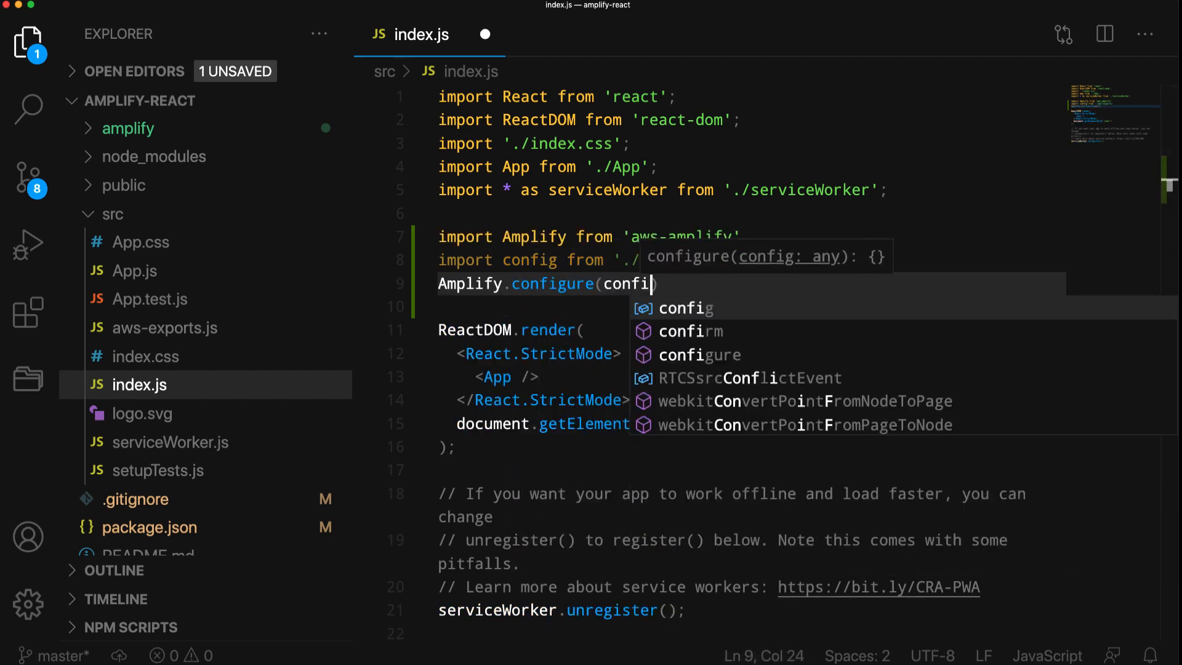
pyautogui.press('Tab')
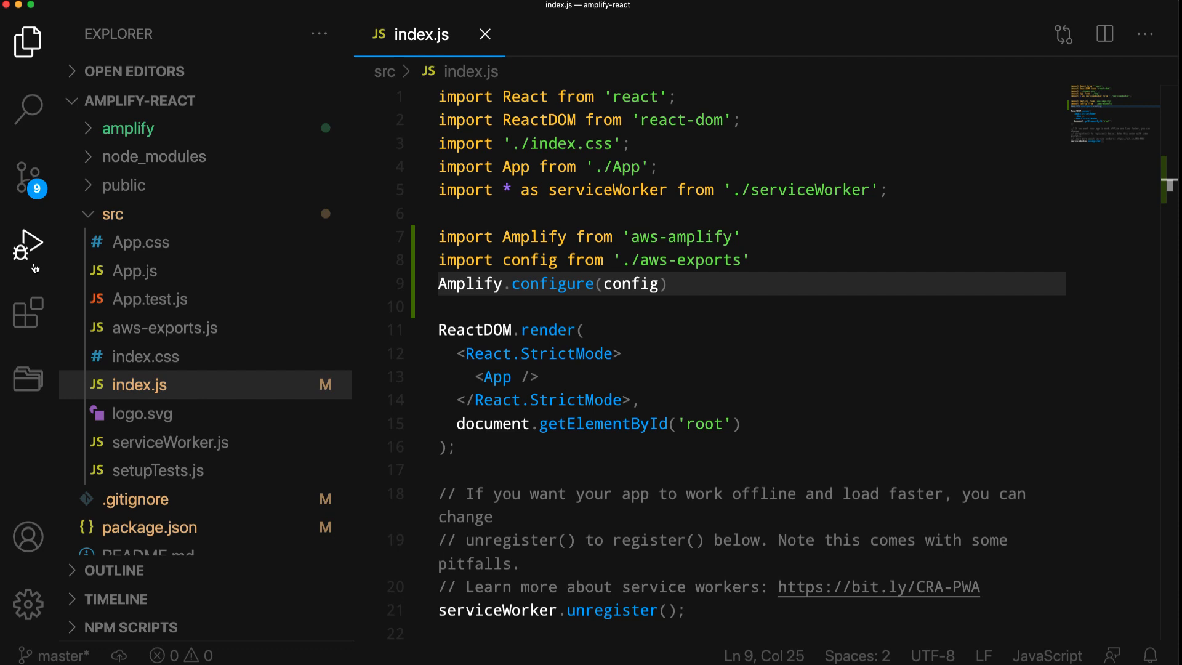
pyautogui.click(139, 271)
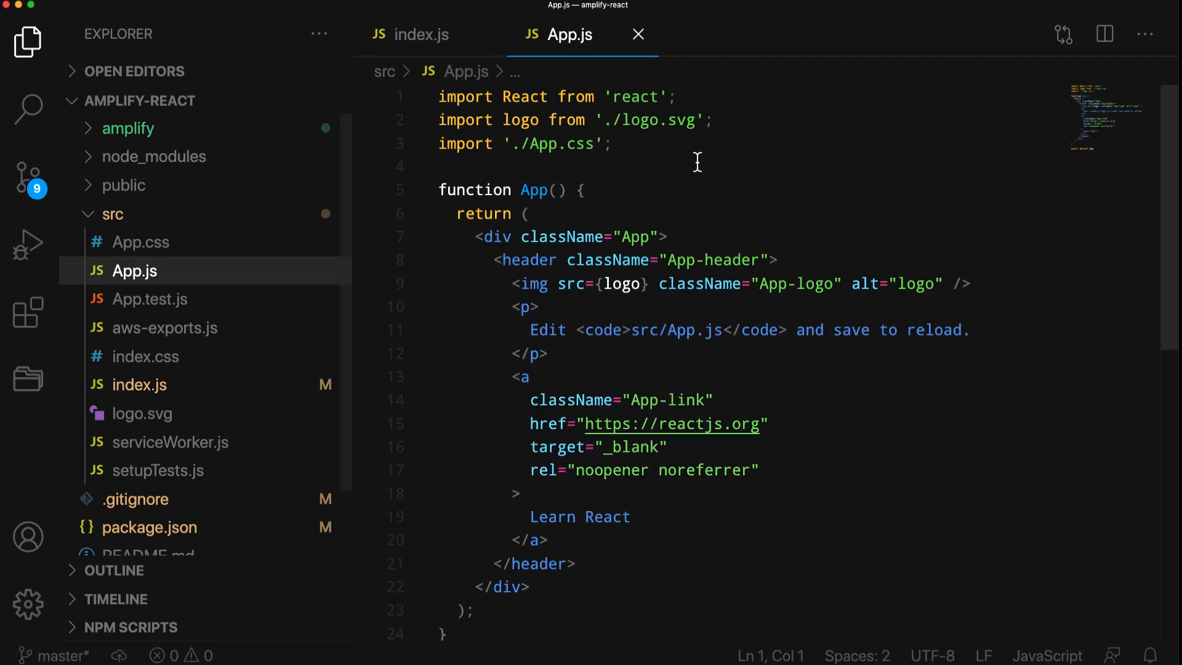
pyautogui.press('Enter')
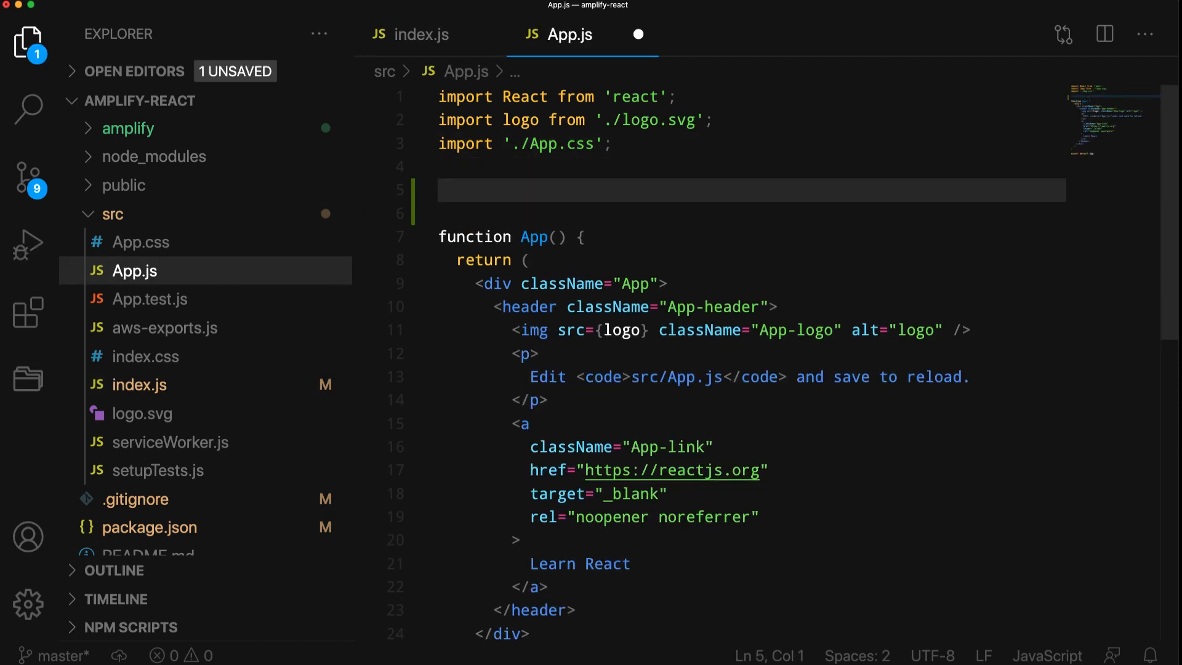
pyautogui.write('import { } from "@aws";')
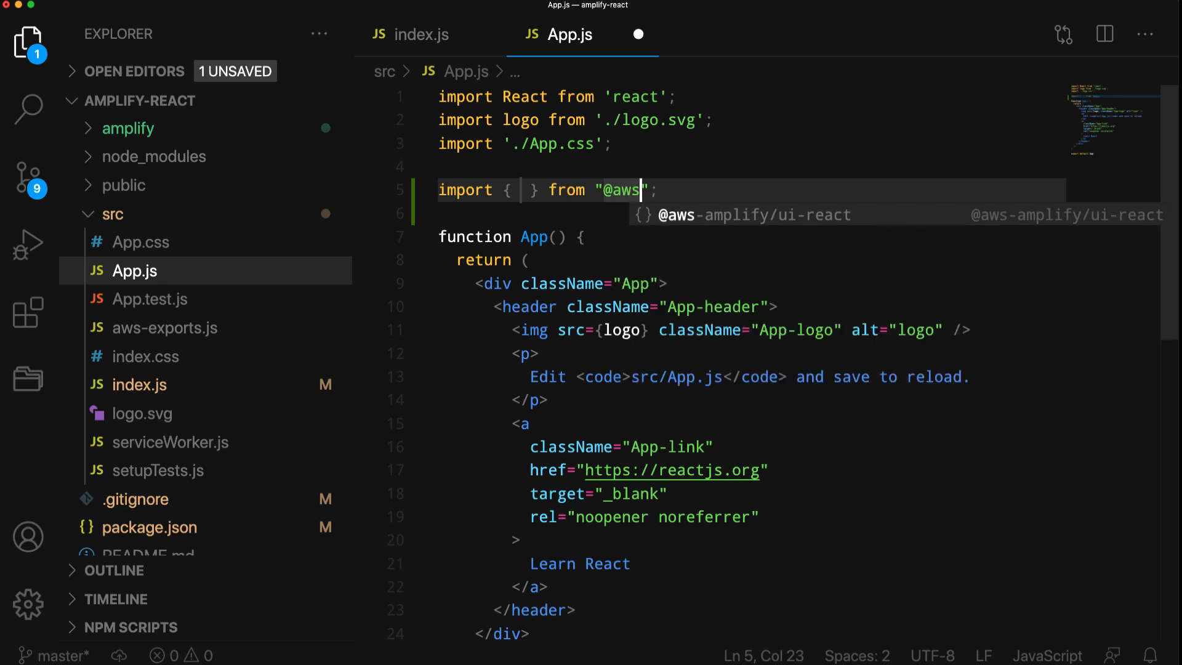
pyautogui.write('w')
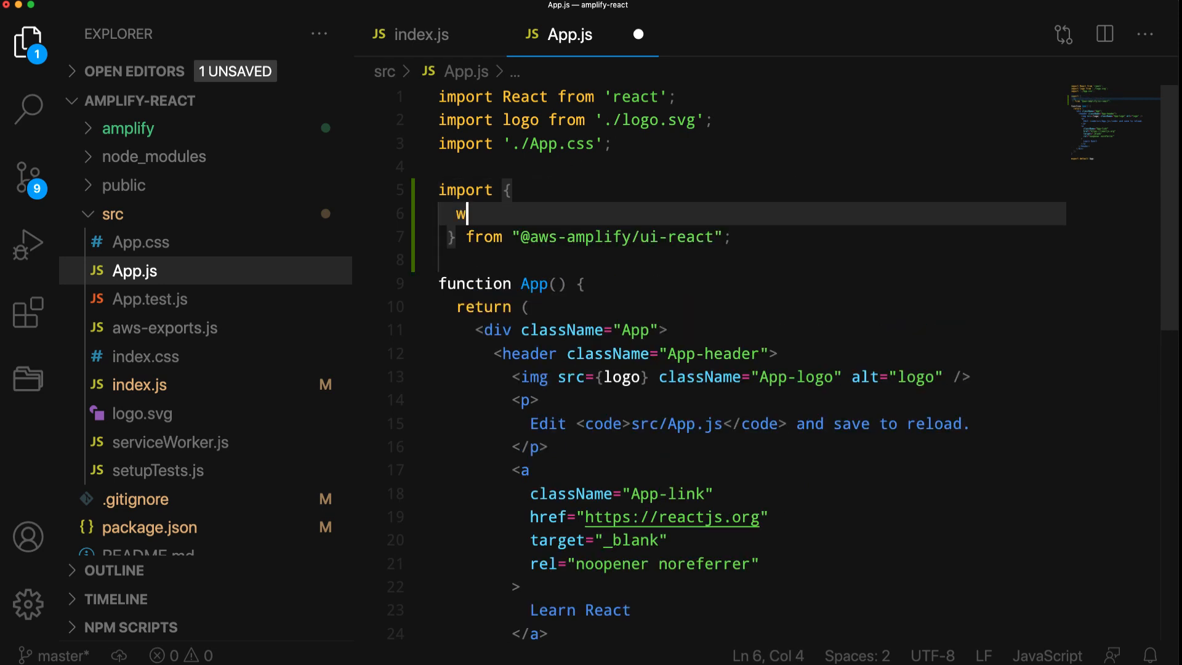
pyautogui.write('ithAuthenticator, AmplifySignOut')
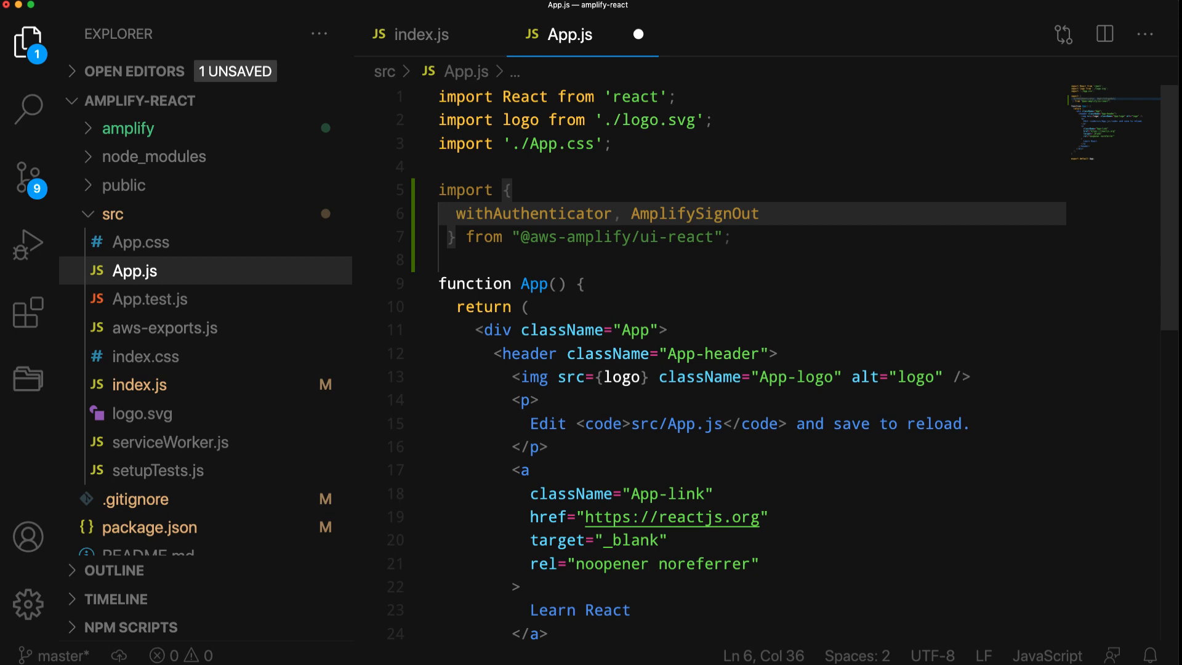
# Replace the Learn React link with <AmplifySignOut />, save, and wrap the export in withAuthenticator(App).
pyautogui.doubleClick(692, 213)
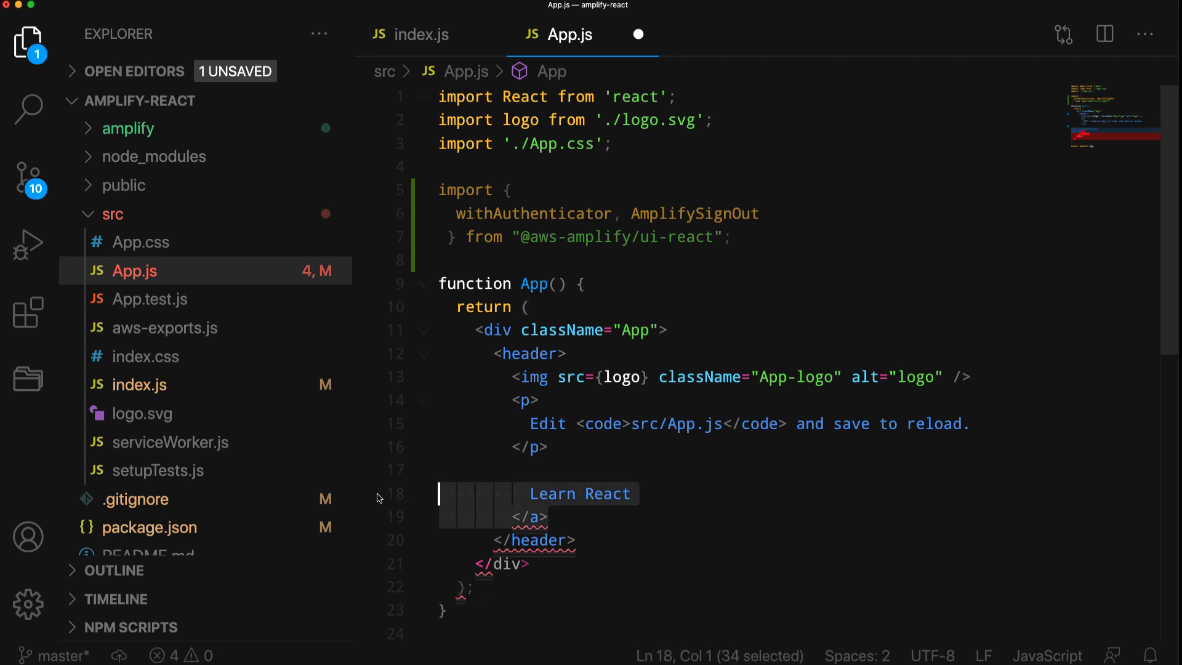
pyautogui.press('Delete')
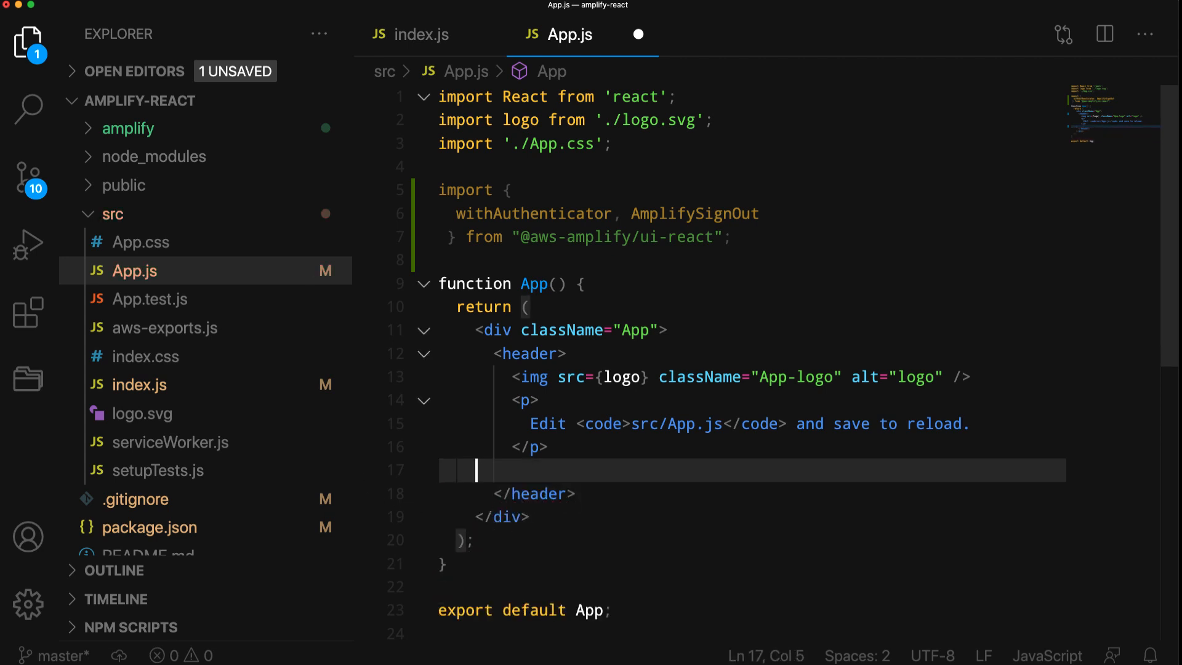
pyautogui.write('<AmplifySignOut />')
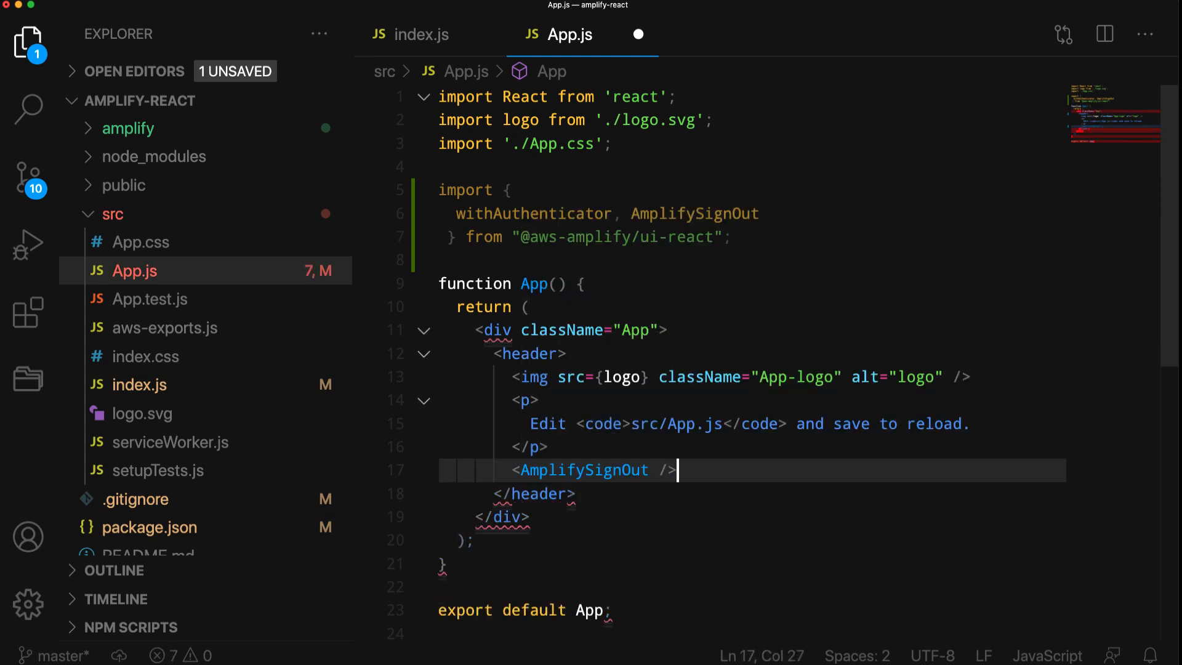
pyautogui.press('cmd+s')
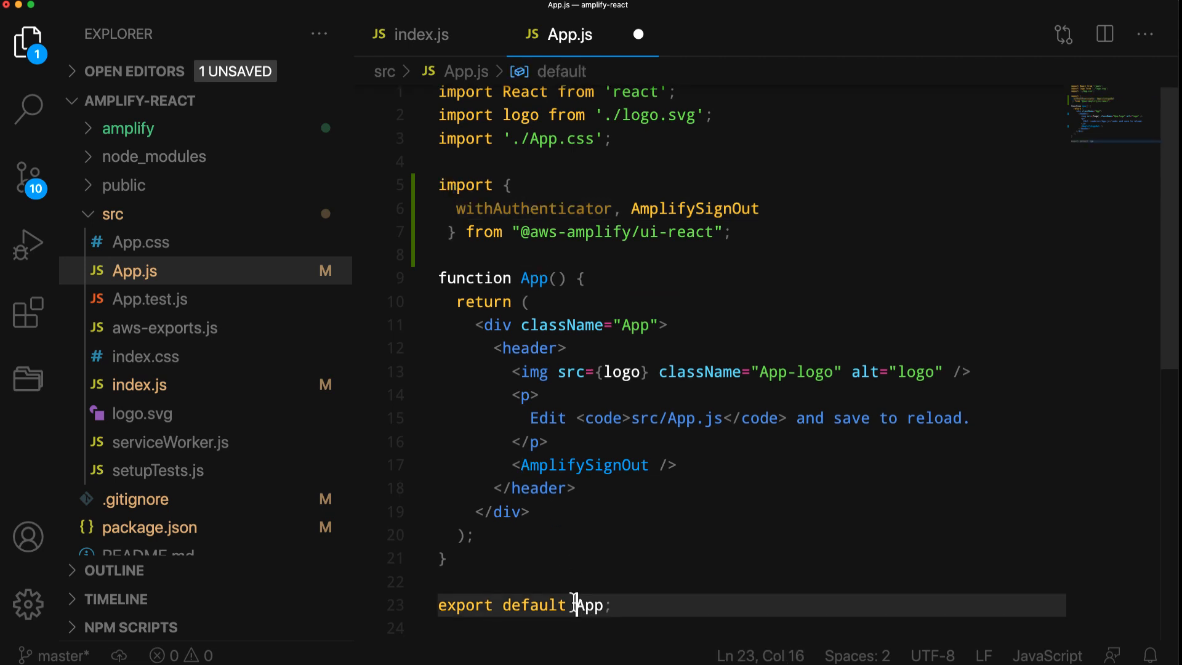
pyautogui.write('withAuthenticator(')
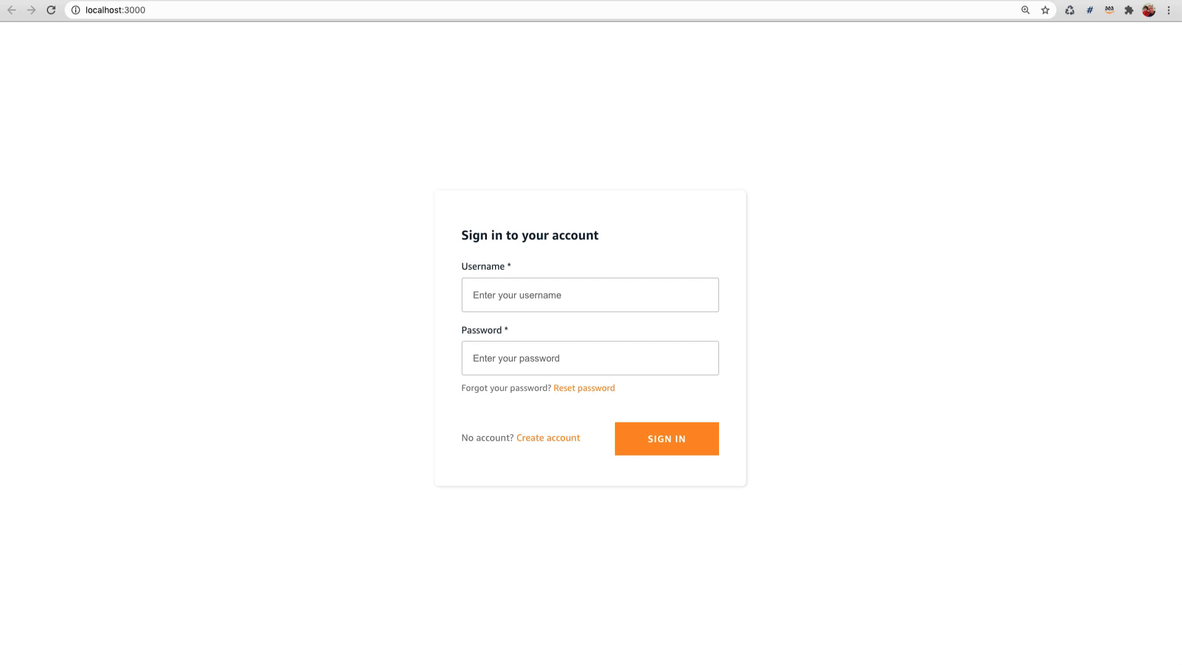
pyautogui.click(548, 437)
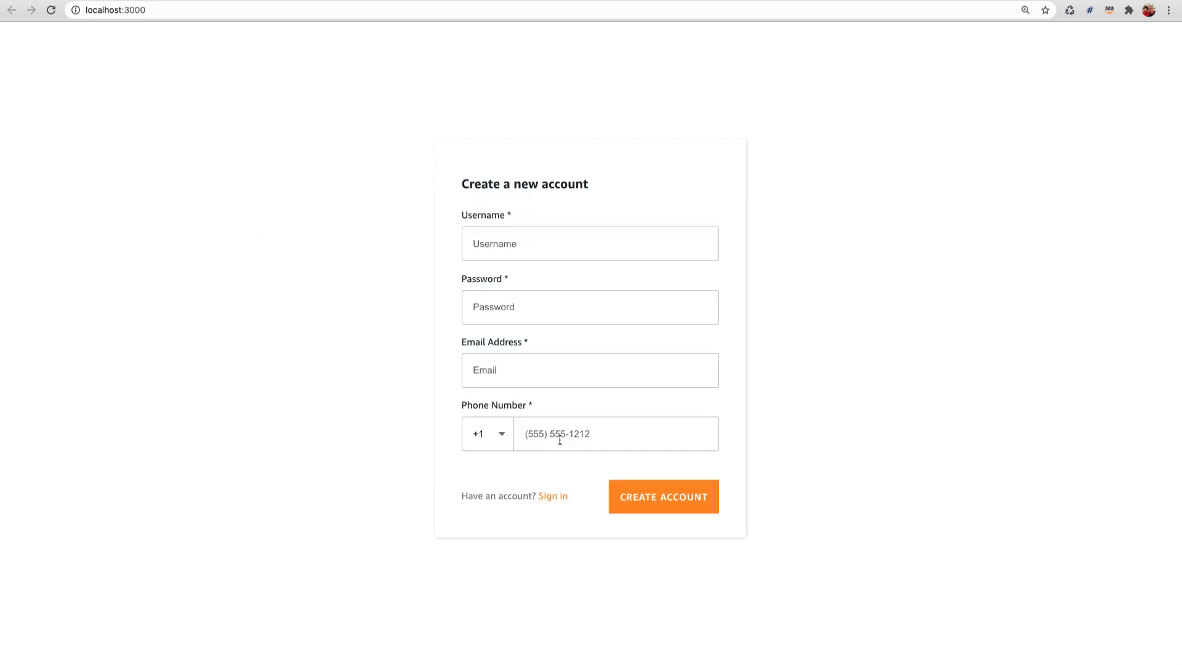
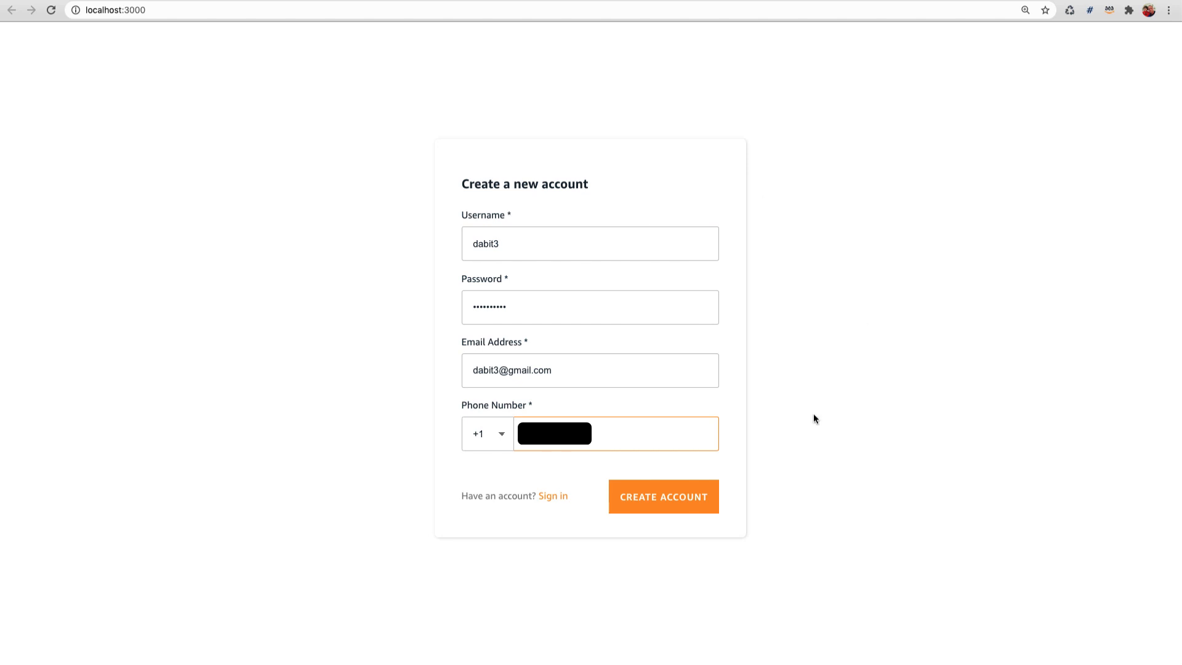
pyautogui.click(662, 496)
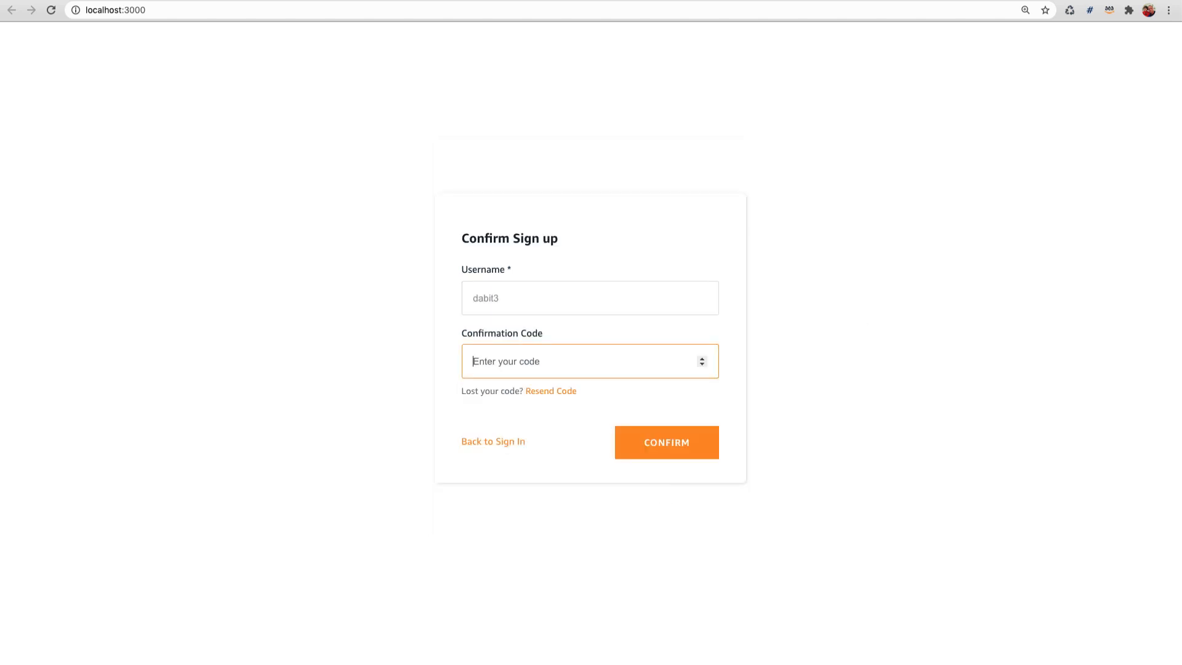
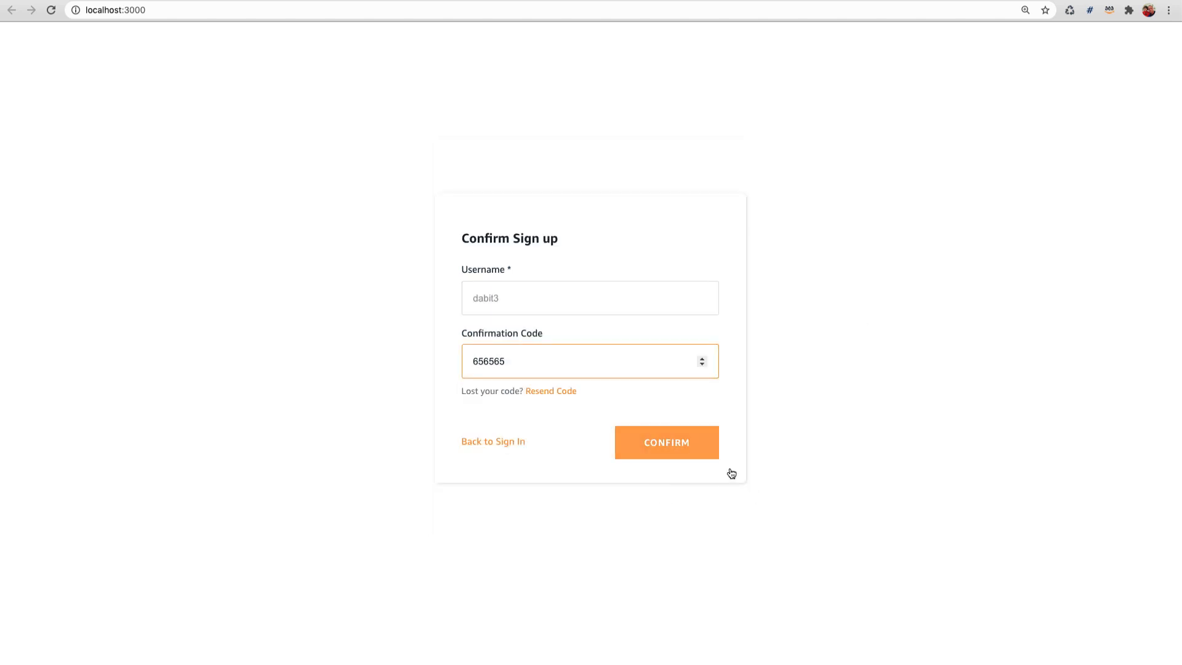
pyautogui.click(665, 442)
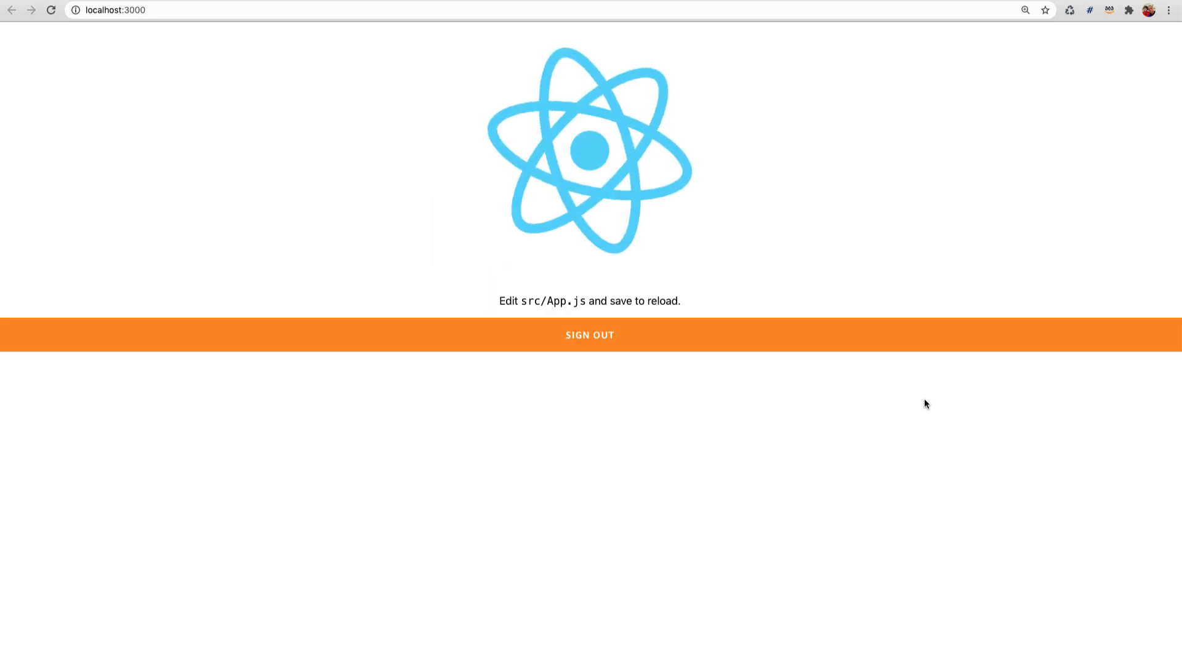
pyautogui.moveTo(442, 390)
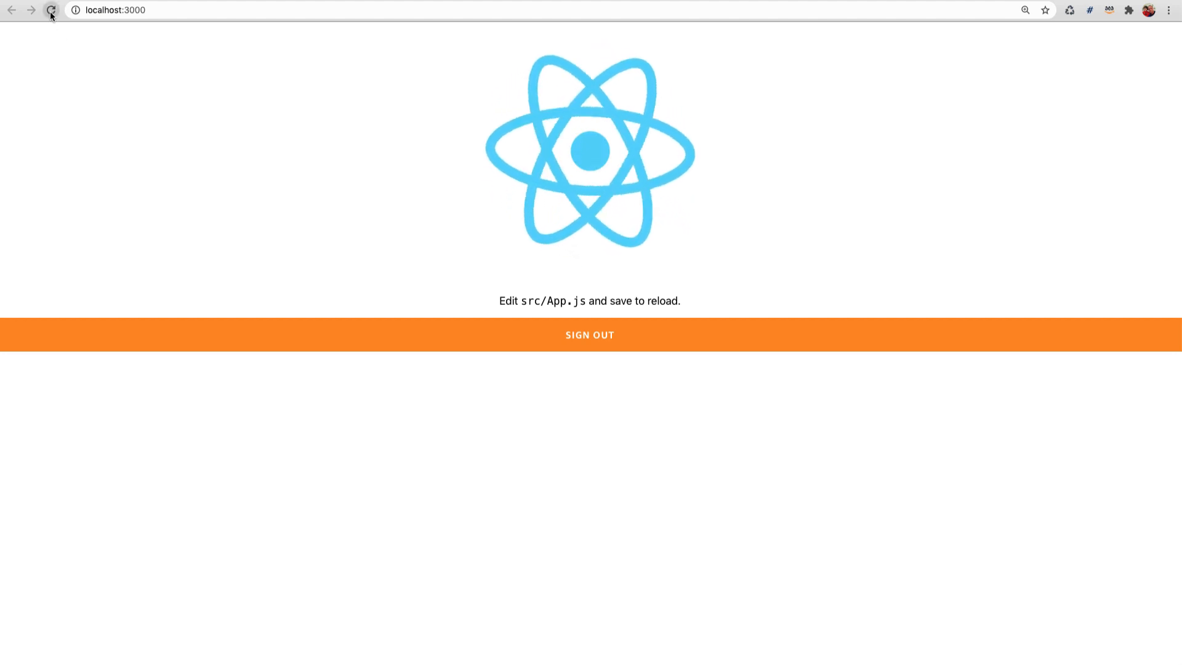
# Reload the app page to reach the signed-in view and sign out.
pyautogui.click(50, 9)
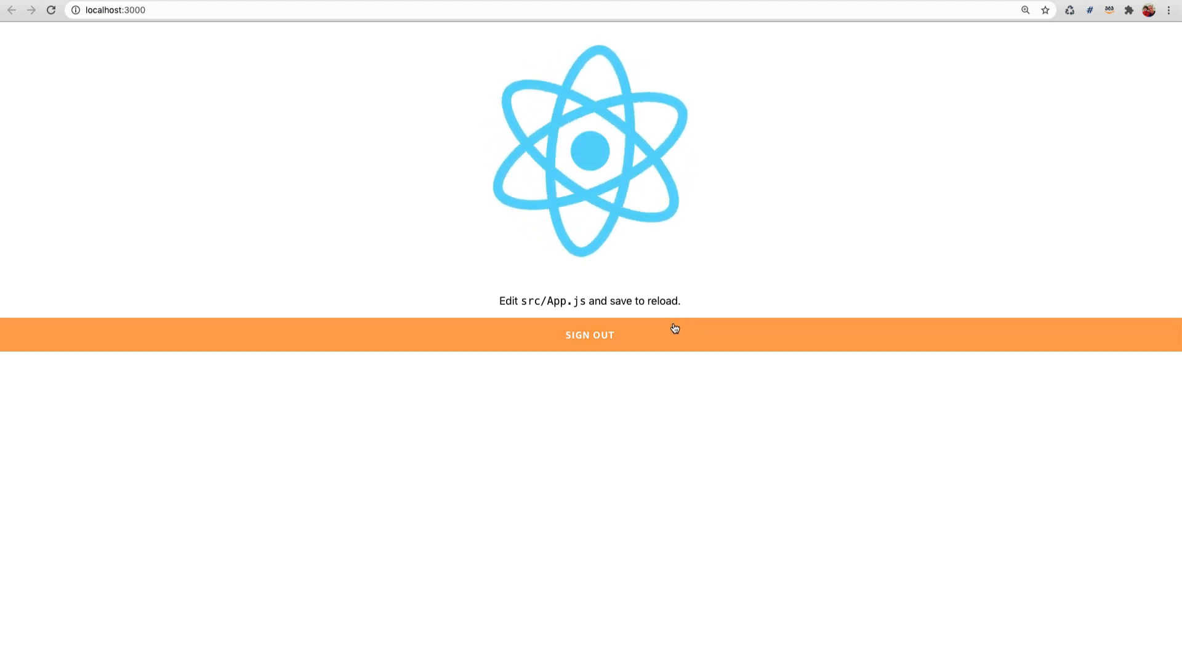
pyautogui.click(590, 335)
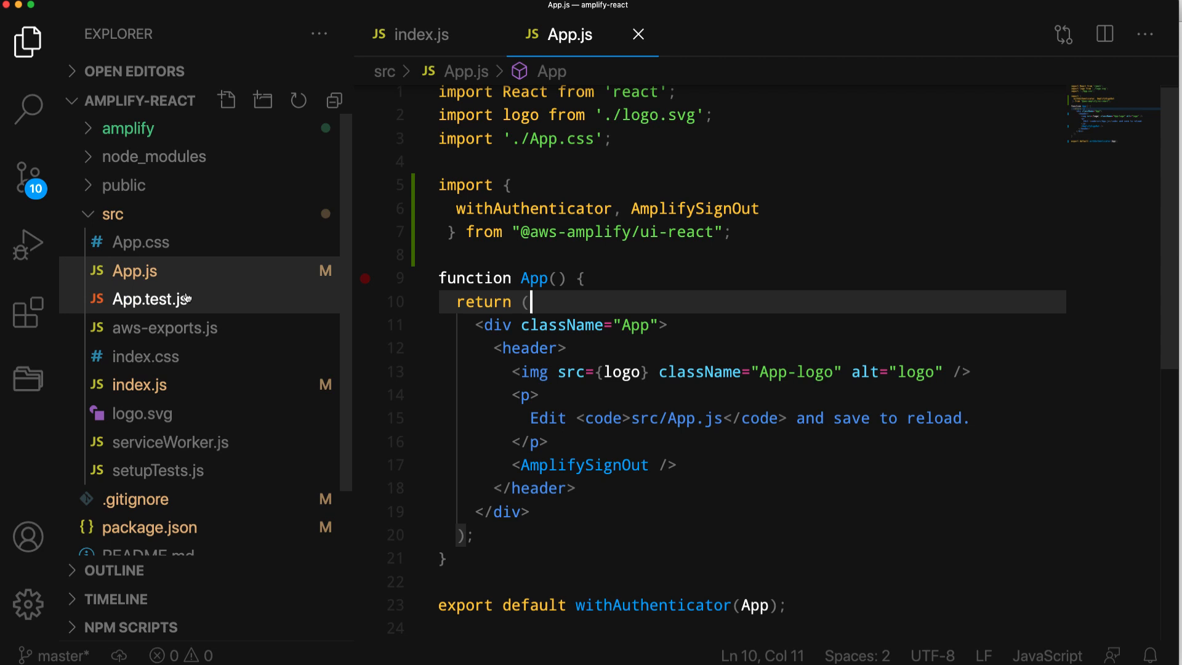
# Start a :root block in index.css for the Amplify primary color, tint and shade variables.
pyautogui.click(149, 357)
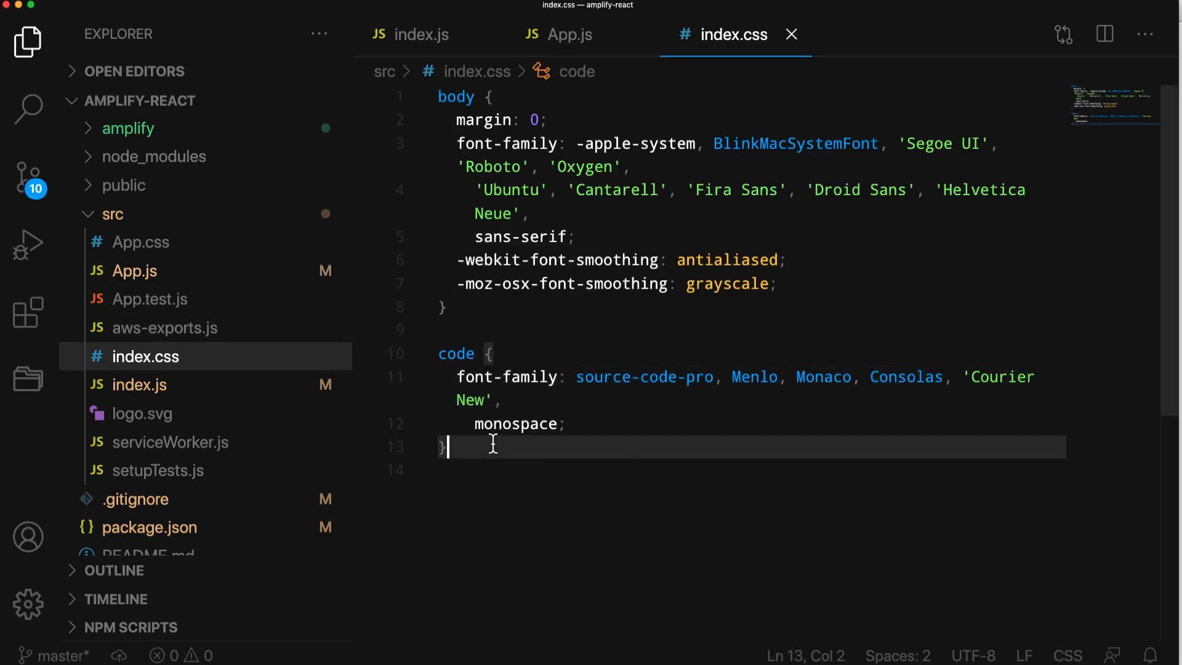
pyautogui.write(':root {')
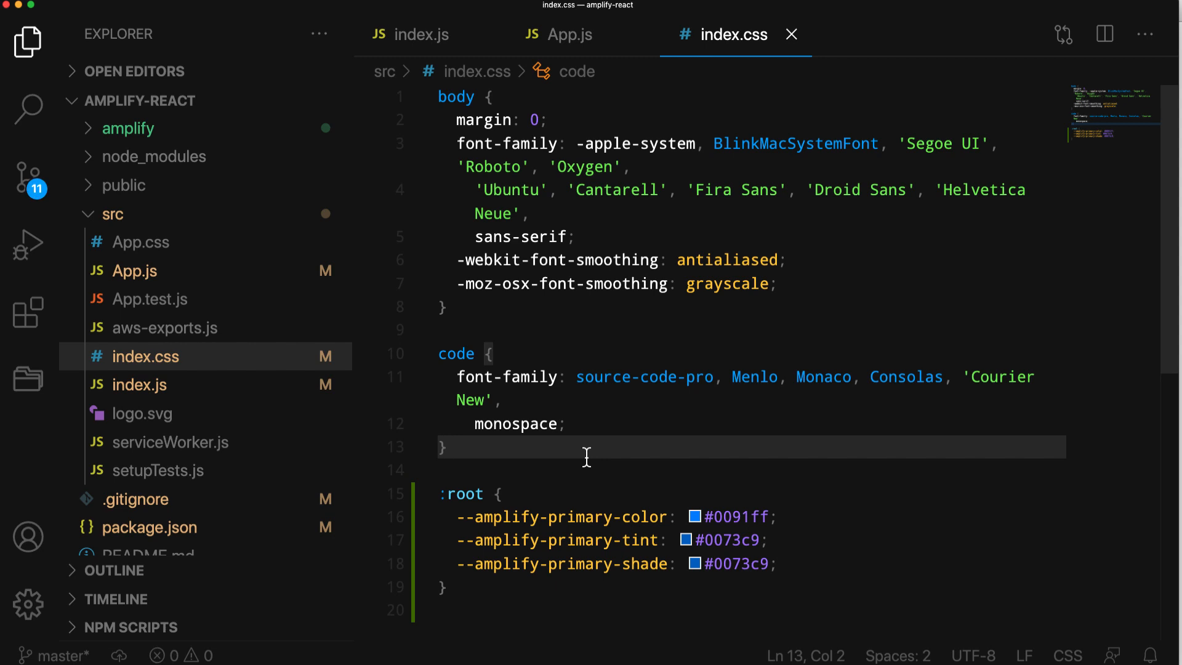
pyautogui.moveTo(588, 462)
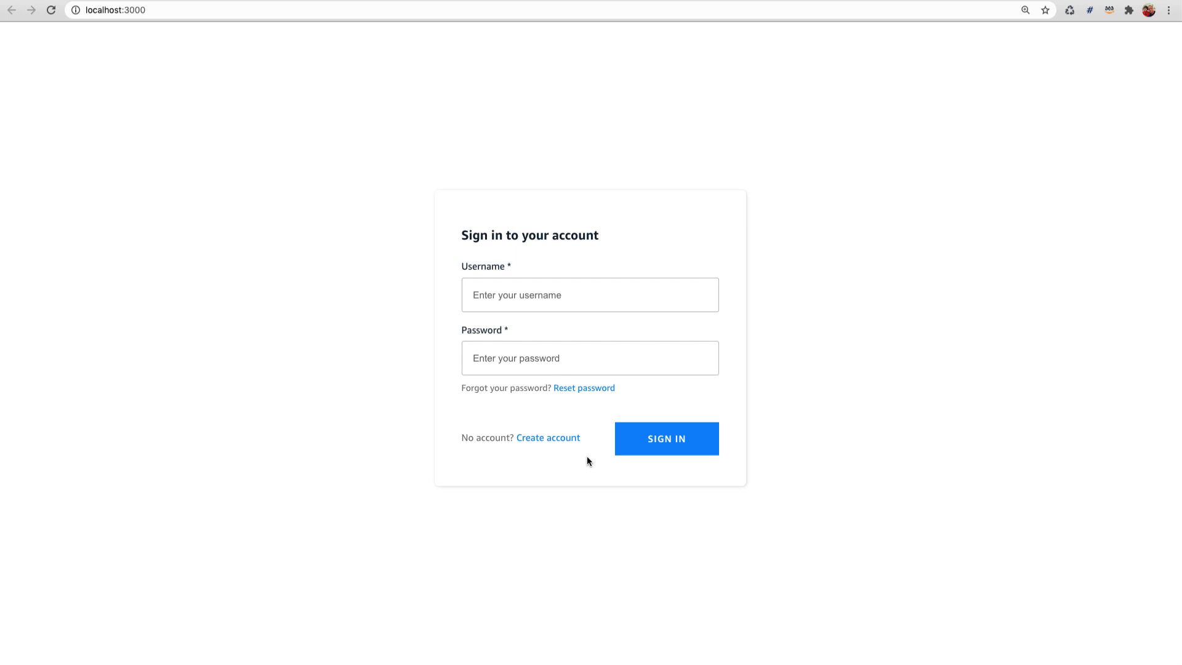
# Enter the username and password in the blue sign-in form and sign in.
pyautogui.click(589, 294)
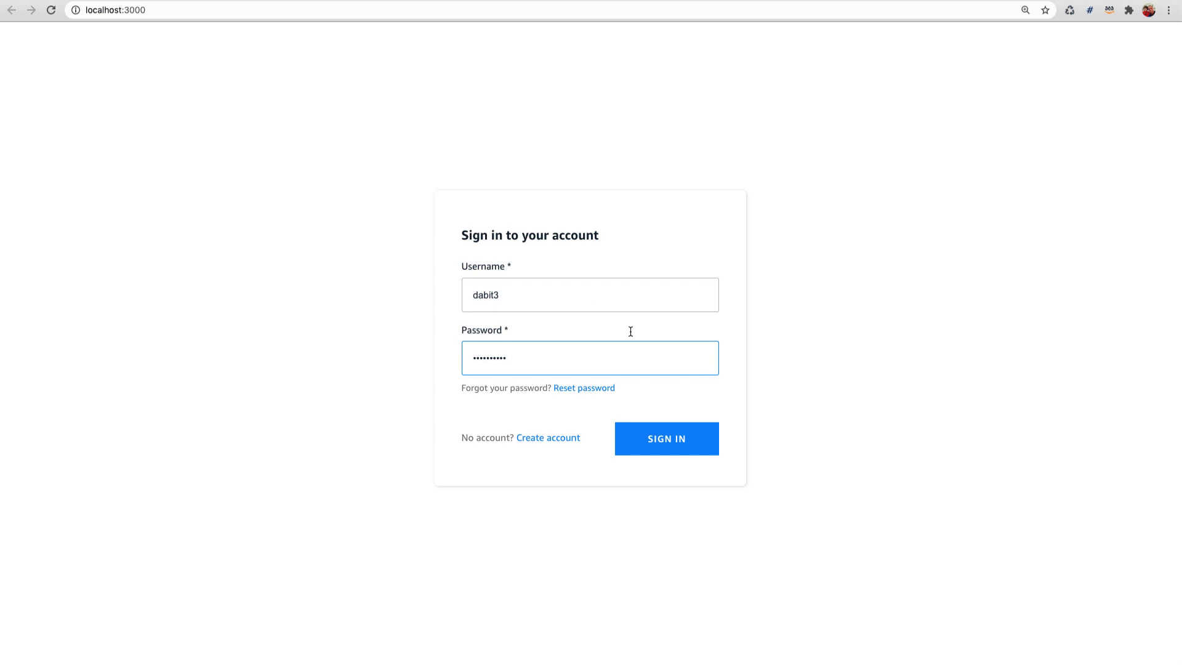
pyautogui.click(666, 439)
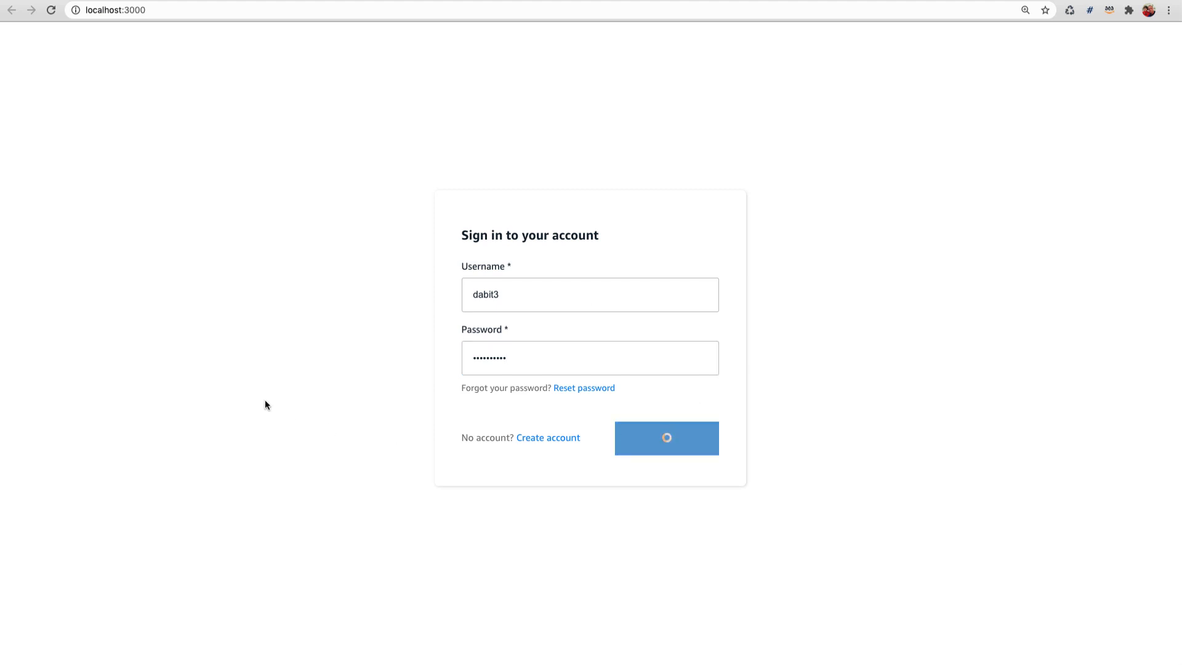
pyautogui.click(666, 439)
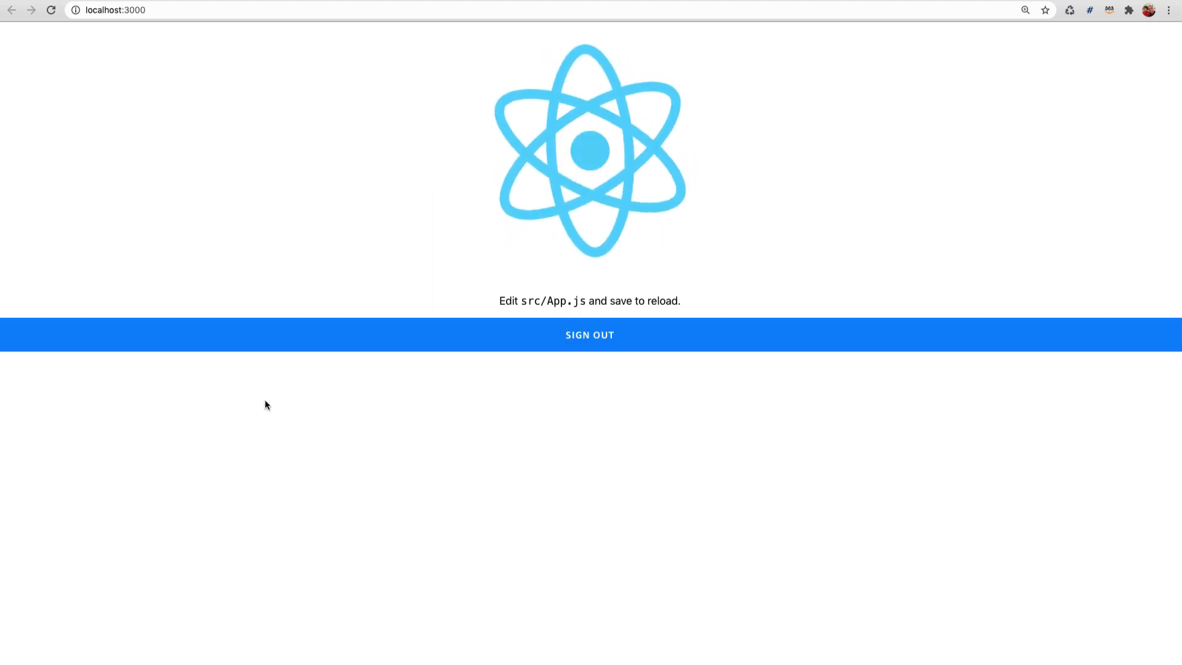